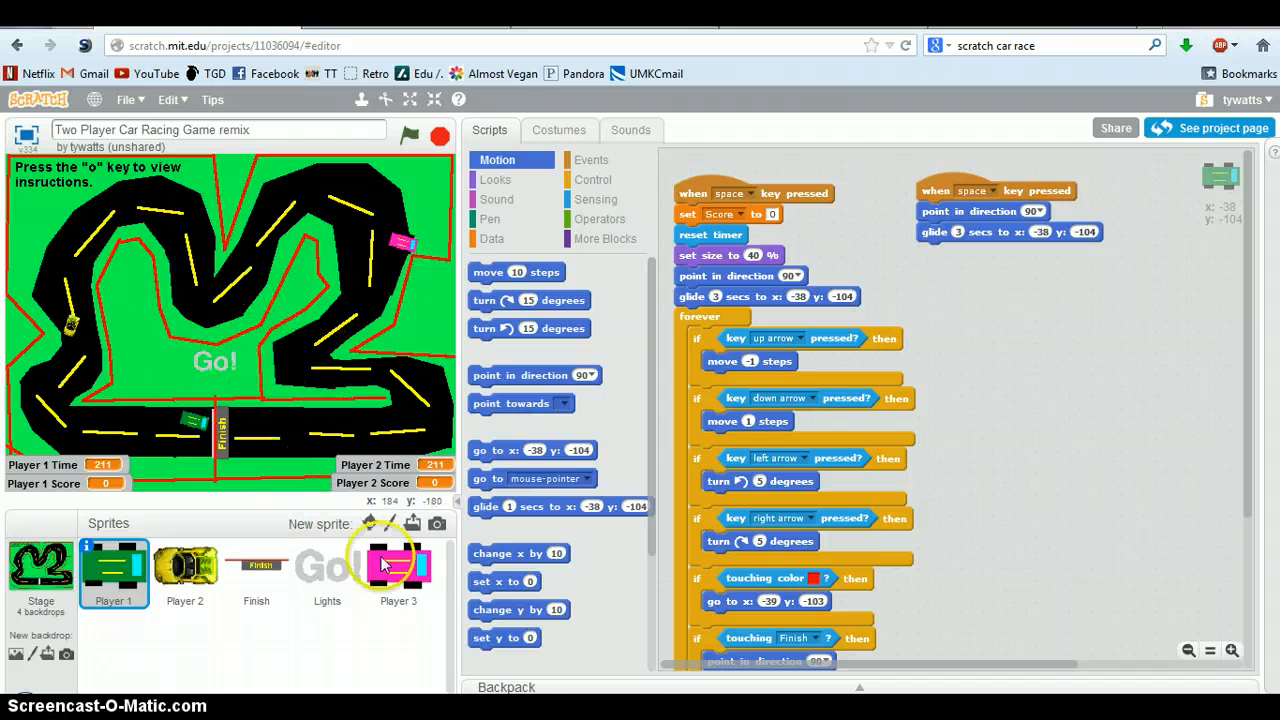
pyautogui.moveTo(435, 162)
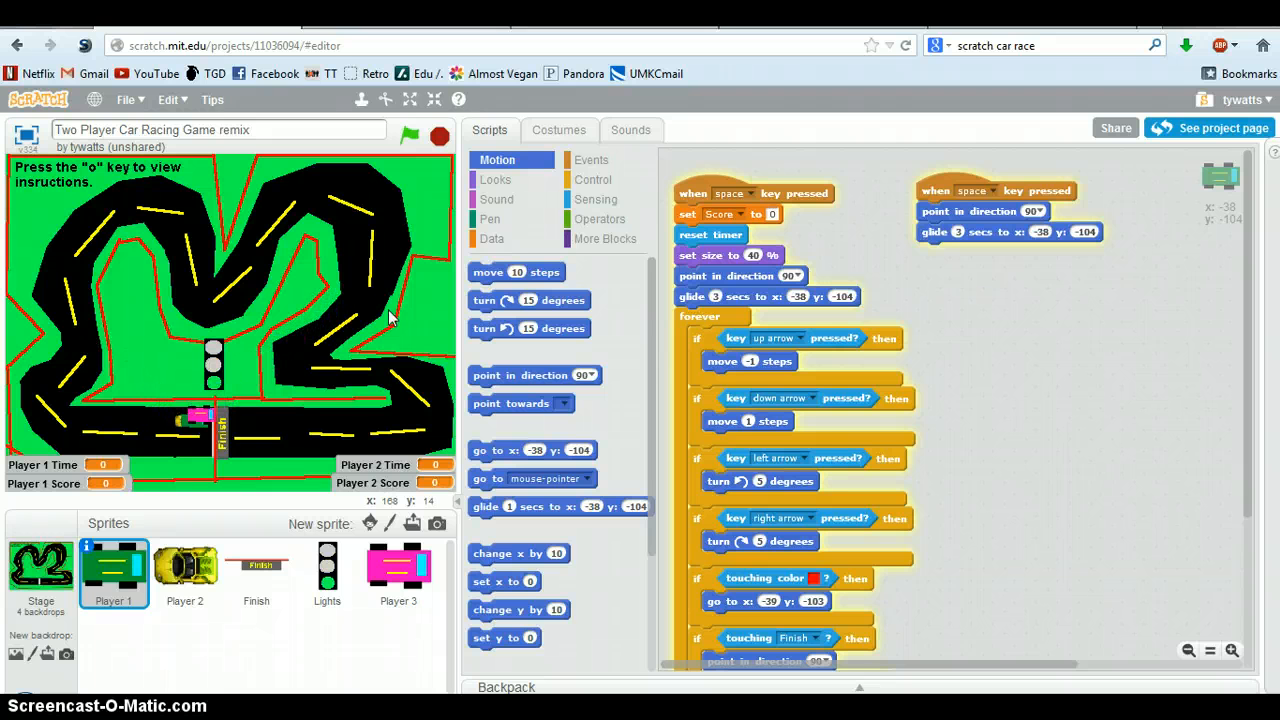
# Step: Test-run the racing game with the green flag, then select the Stage to view its scripts
pyautogui.click(408, 135)
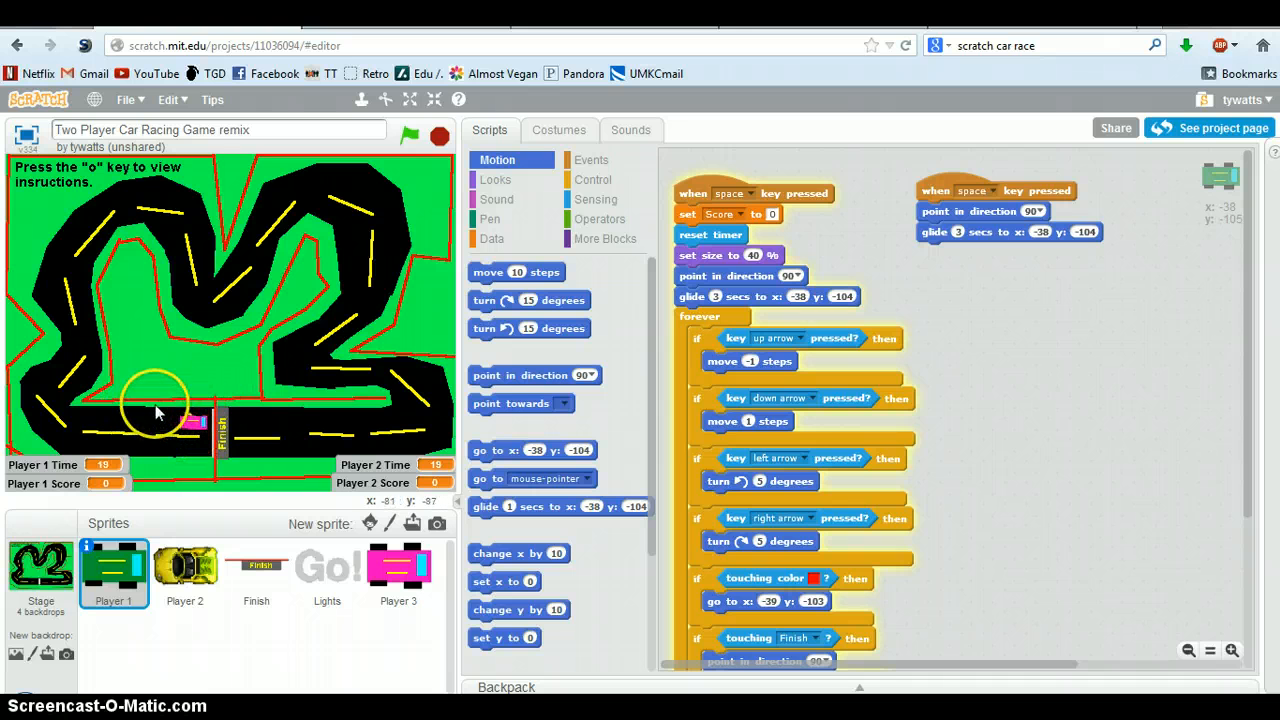
pyautogui.moveTo(210, 390)
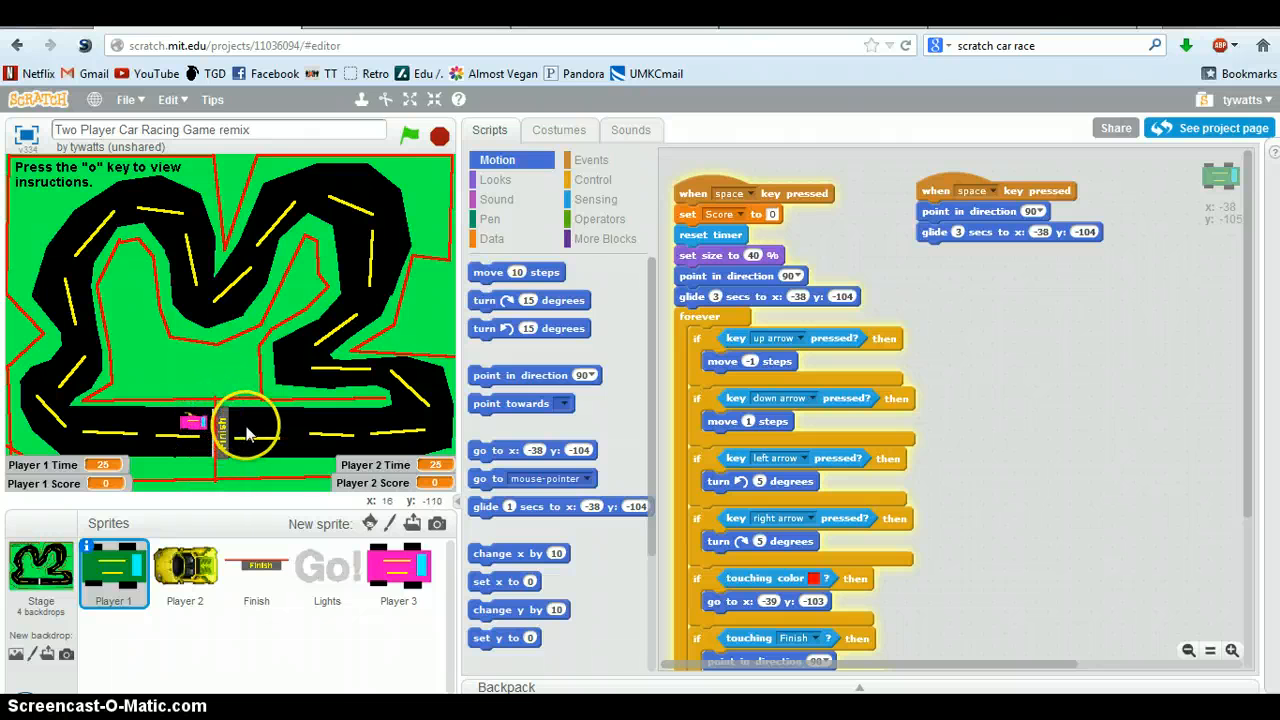
pyautogui.click(41, 570)
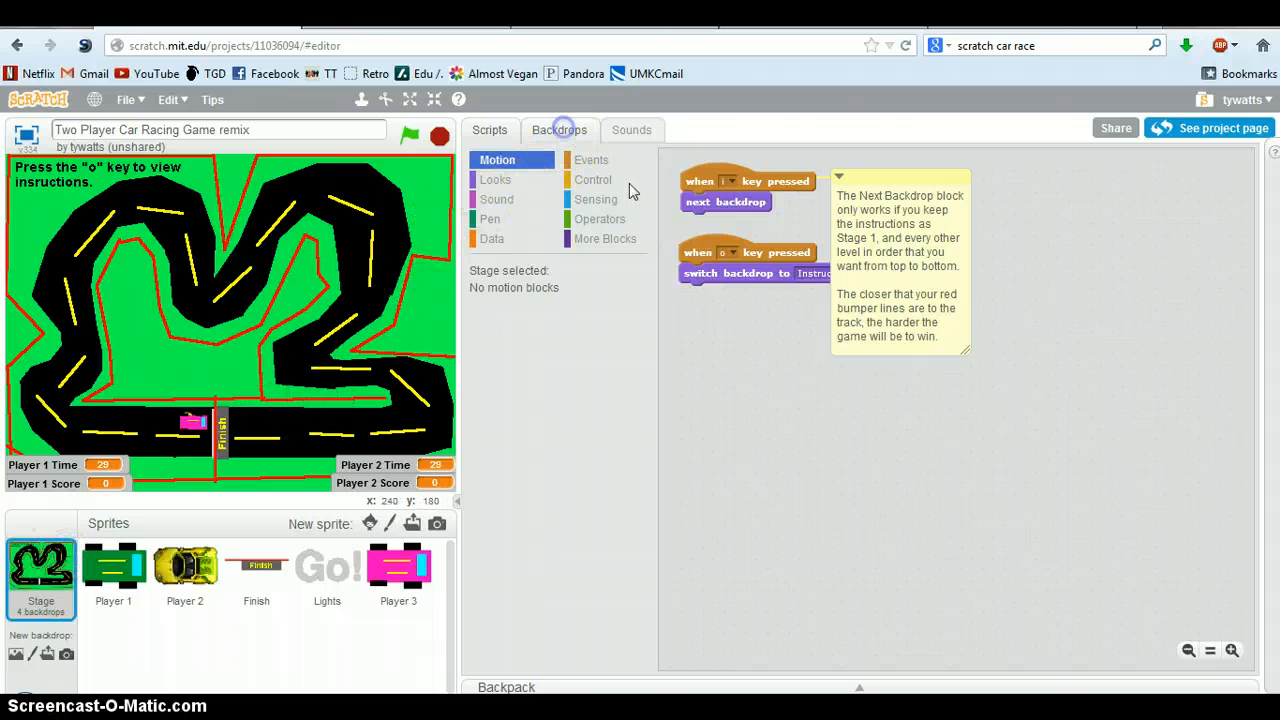
# Step: Paint a new green backdrop with a thick gray road curving down from the upper left
pyautogui.click(559, 129)
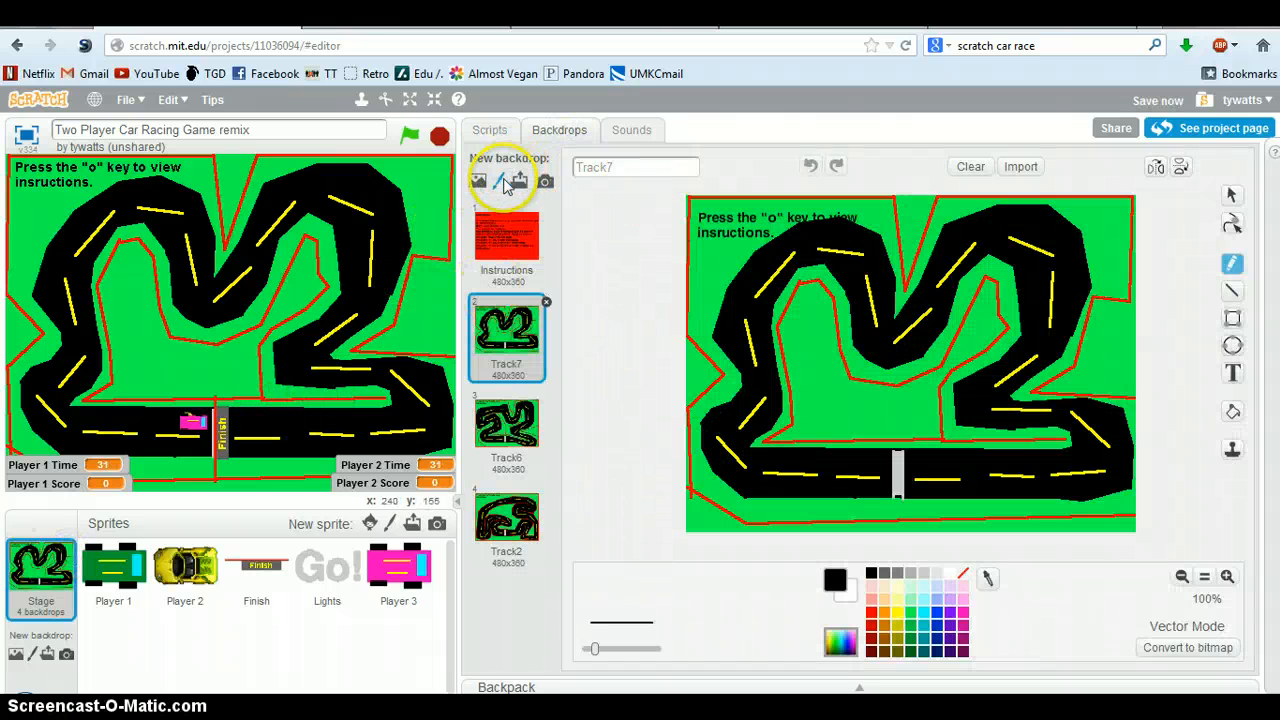
pyautogui.click(478, 181)
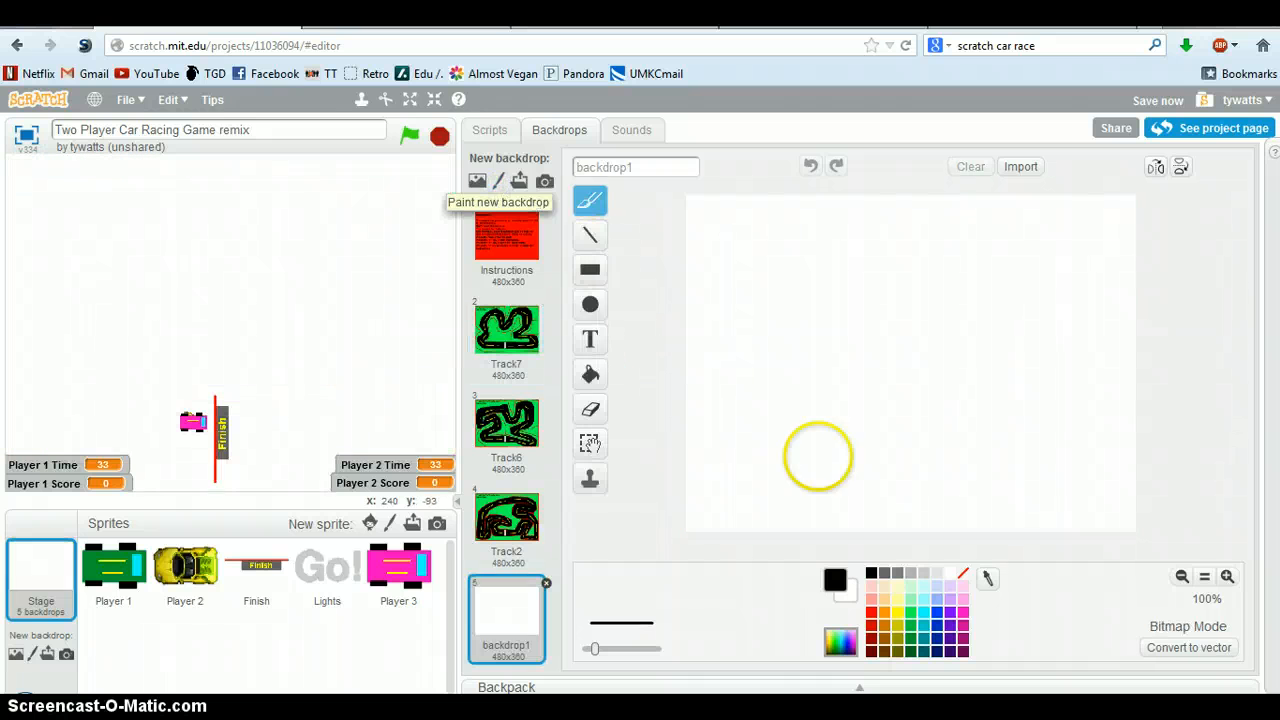
pyautogui.click(590, 374)
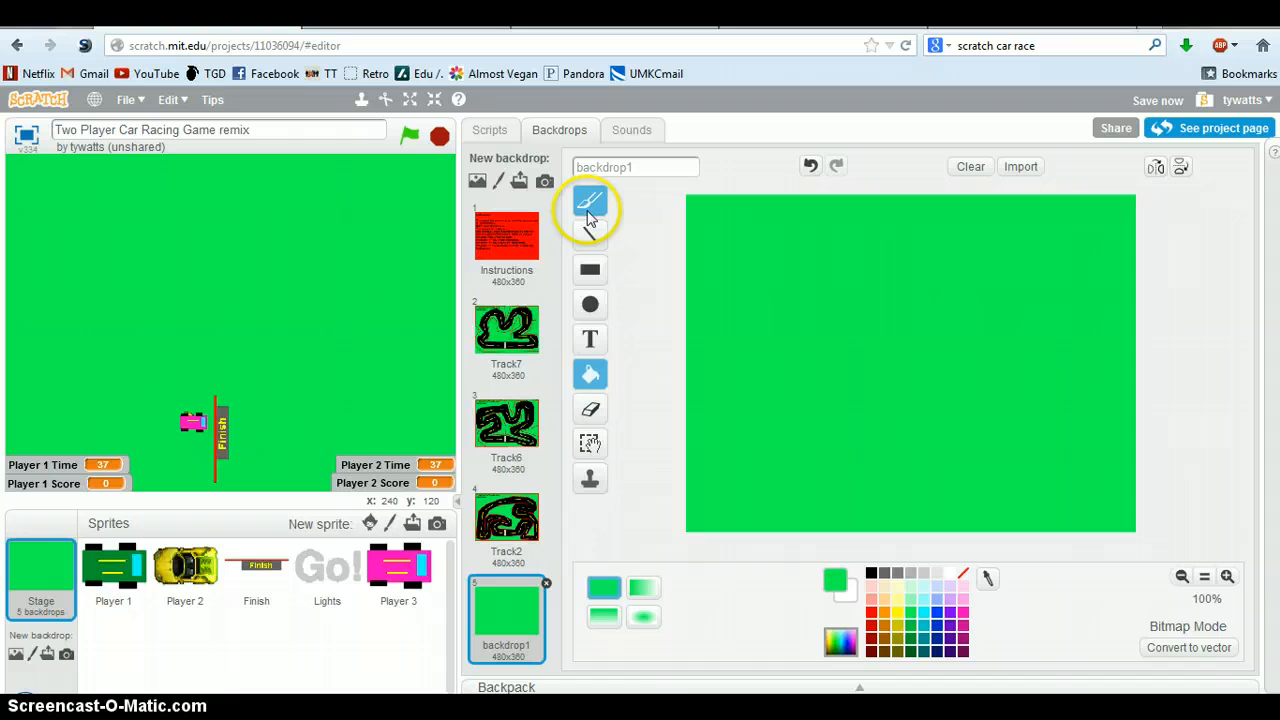
pyautogui.click(589, 200)
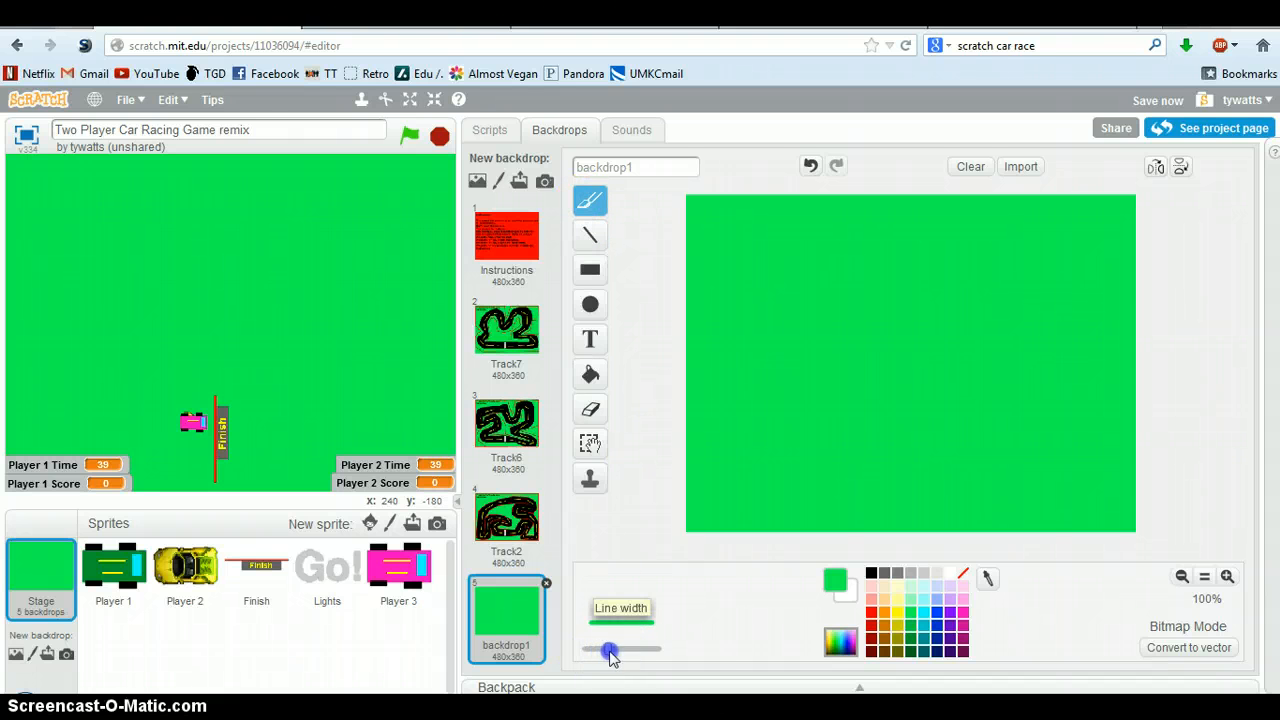
pyautogui.moveTo(610, 650); pyautogui.dragTo(620, 650)
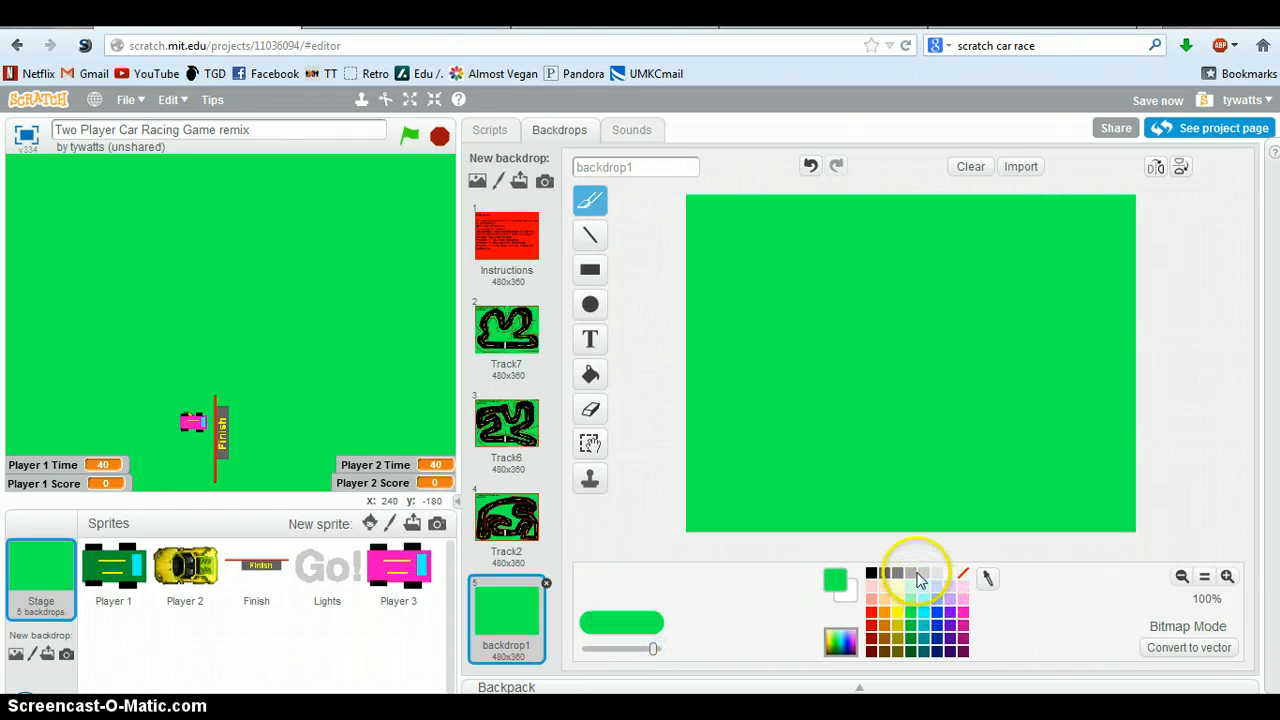
pyautogui.click(920, 575)
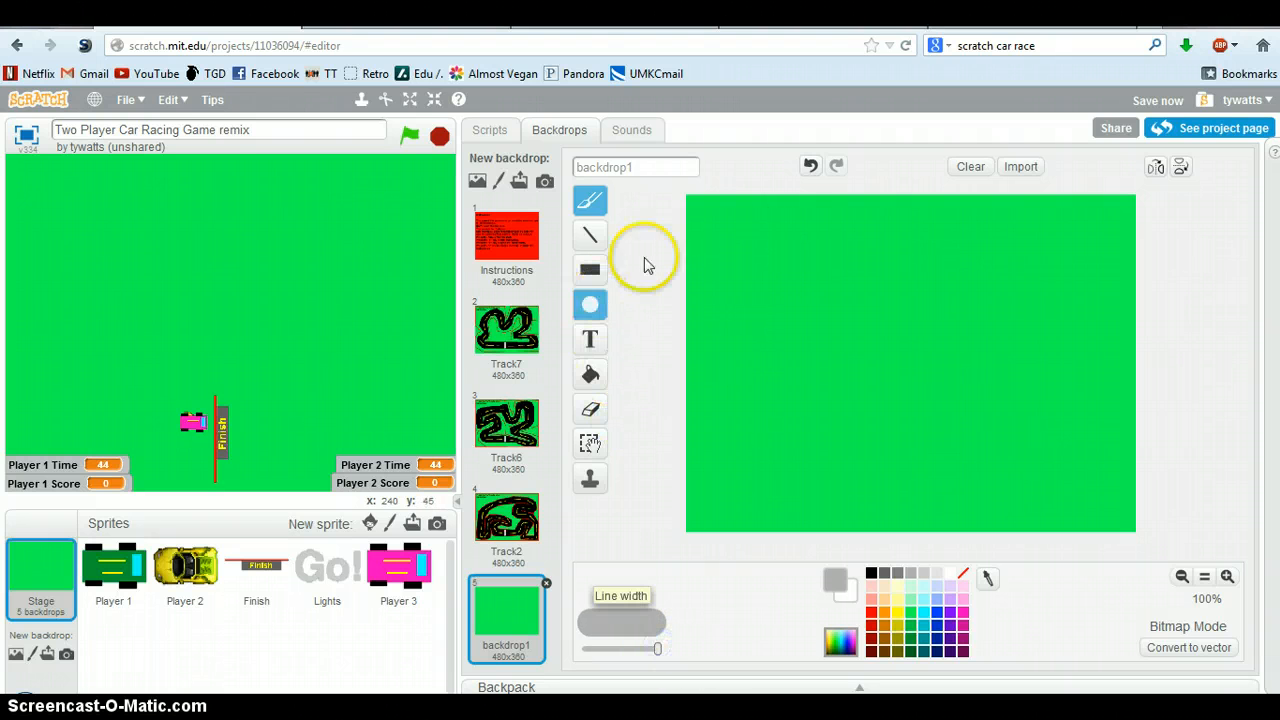
pyautogui.moveTo(820, 230); pyautogui.dragTo(735, 350)
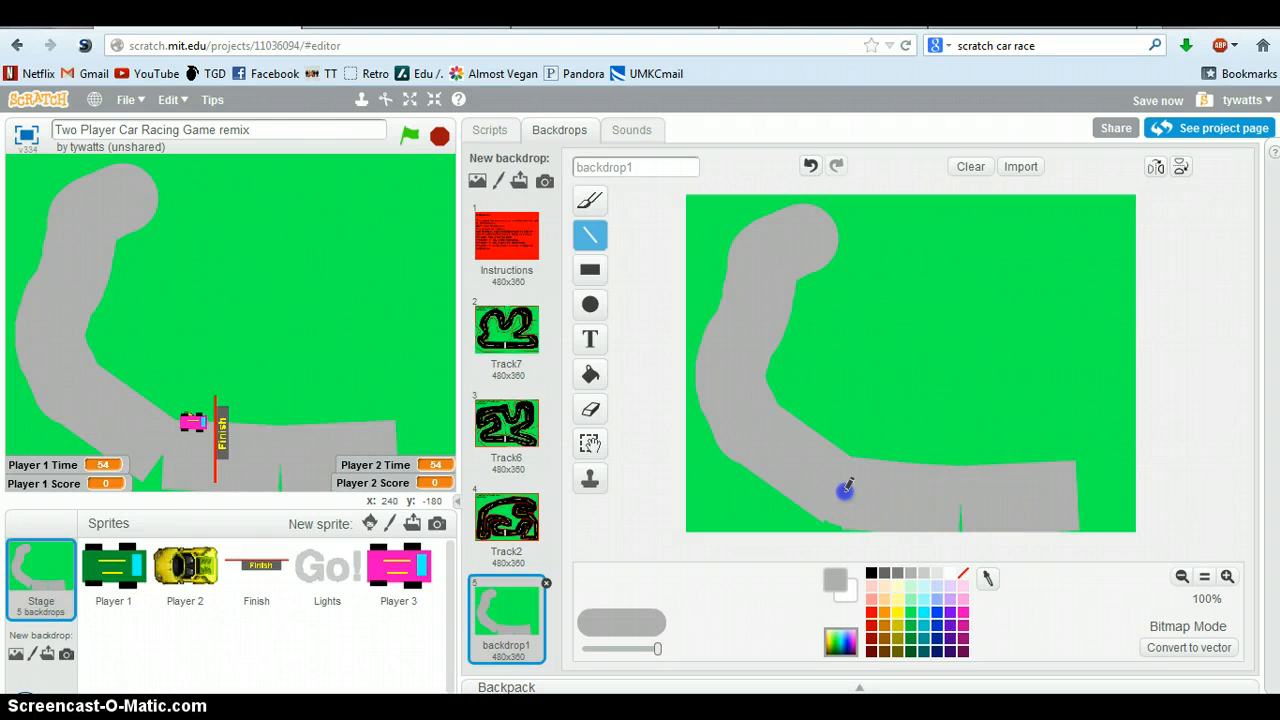
pyautogui.click(590, 373)
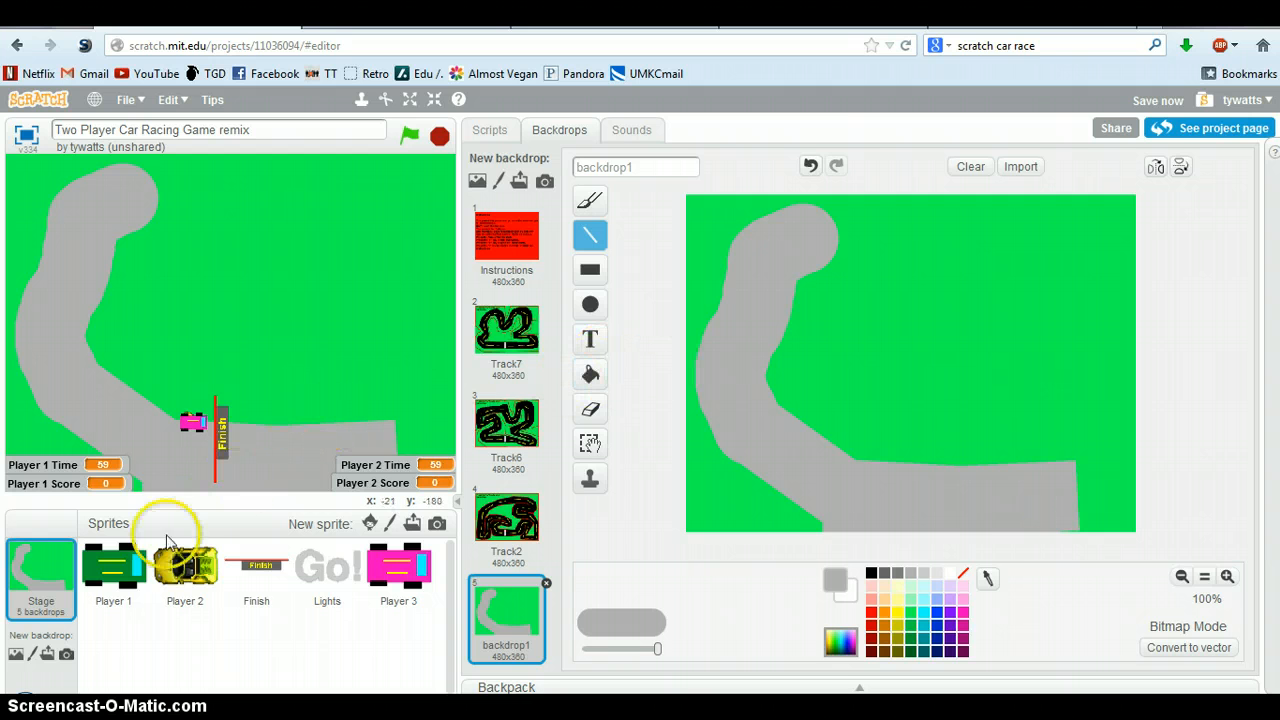
# Step: Draw a yellow rectangle car body with black wheels in Player 1's costume, then return to scripts
pyautogui.click(113, 573)
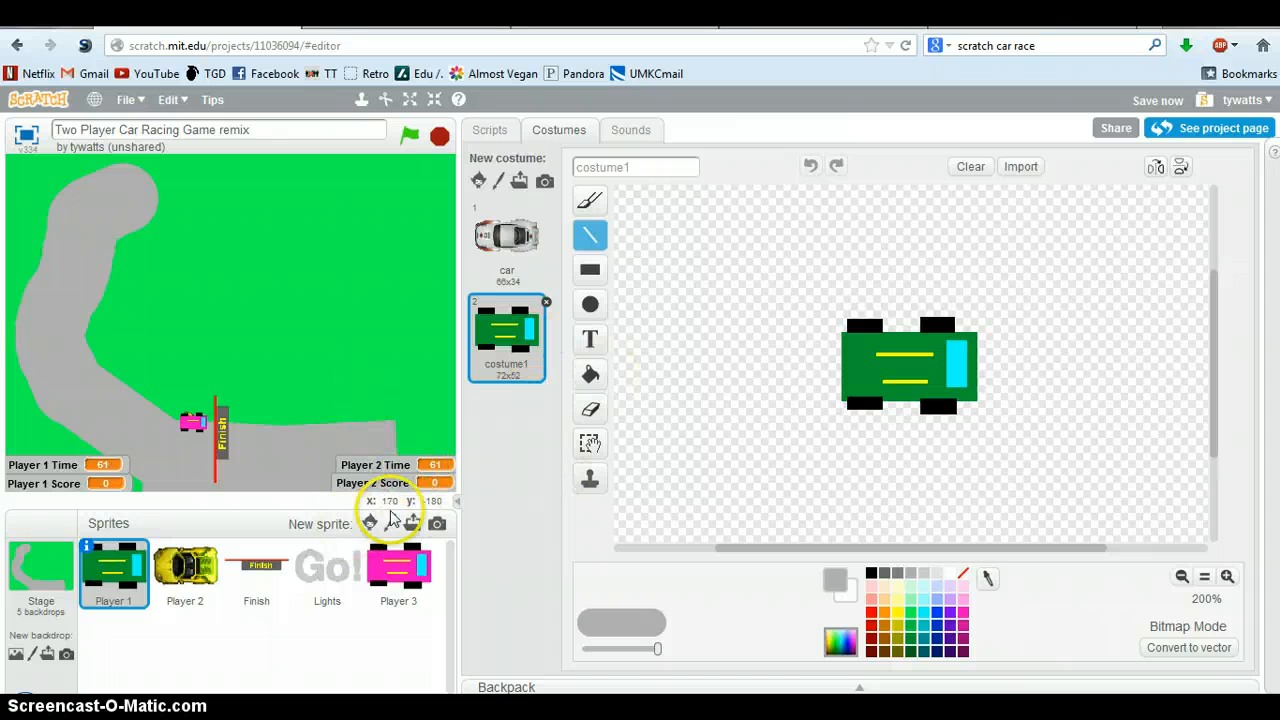
pyautogui.moveTo(370, 523)
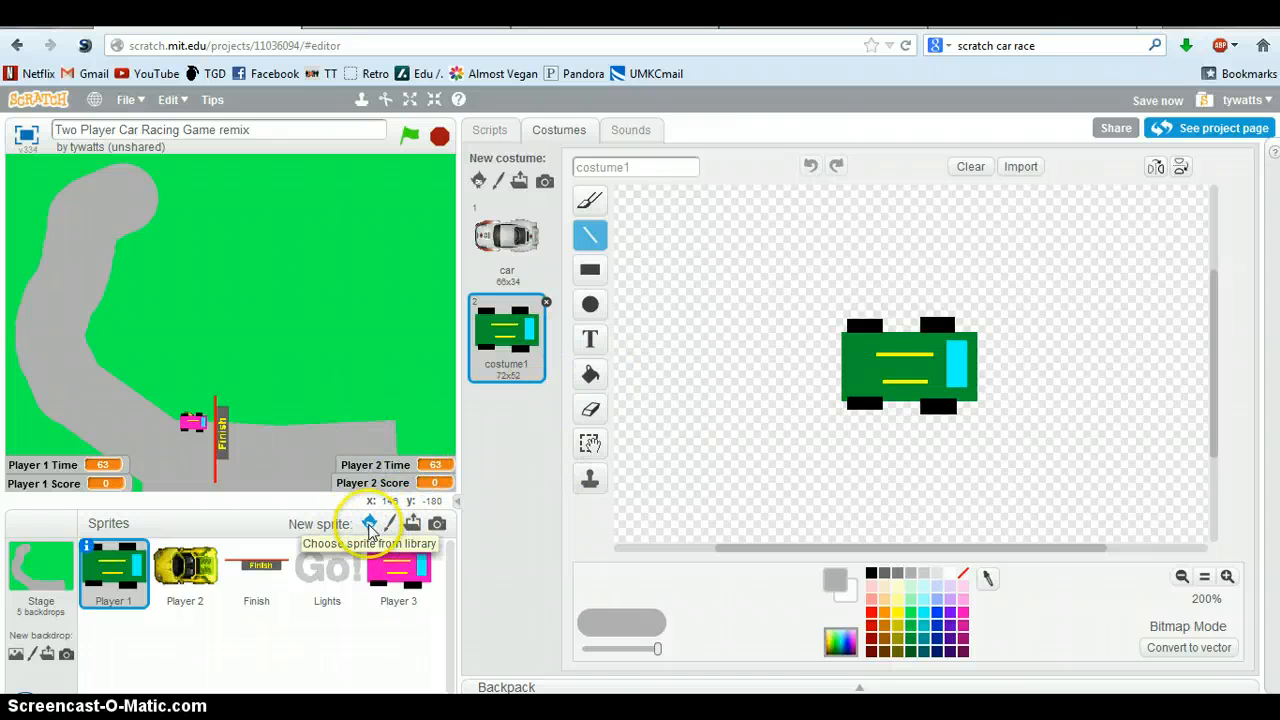
pyautogui.moveTo(388, 525)
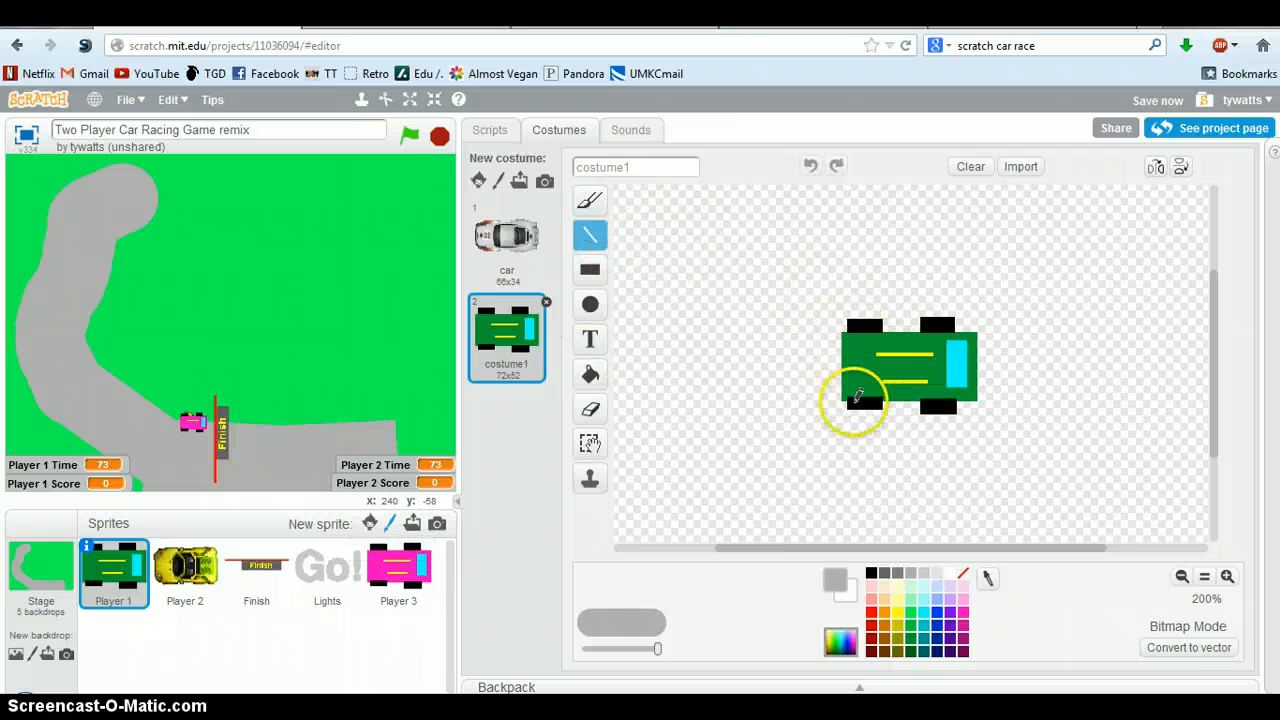
pyautogui.click(589, 270)
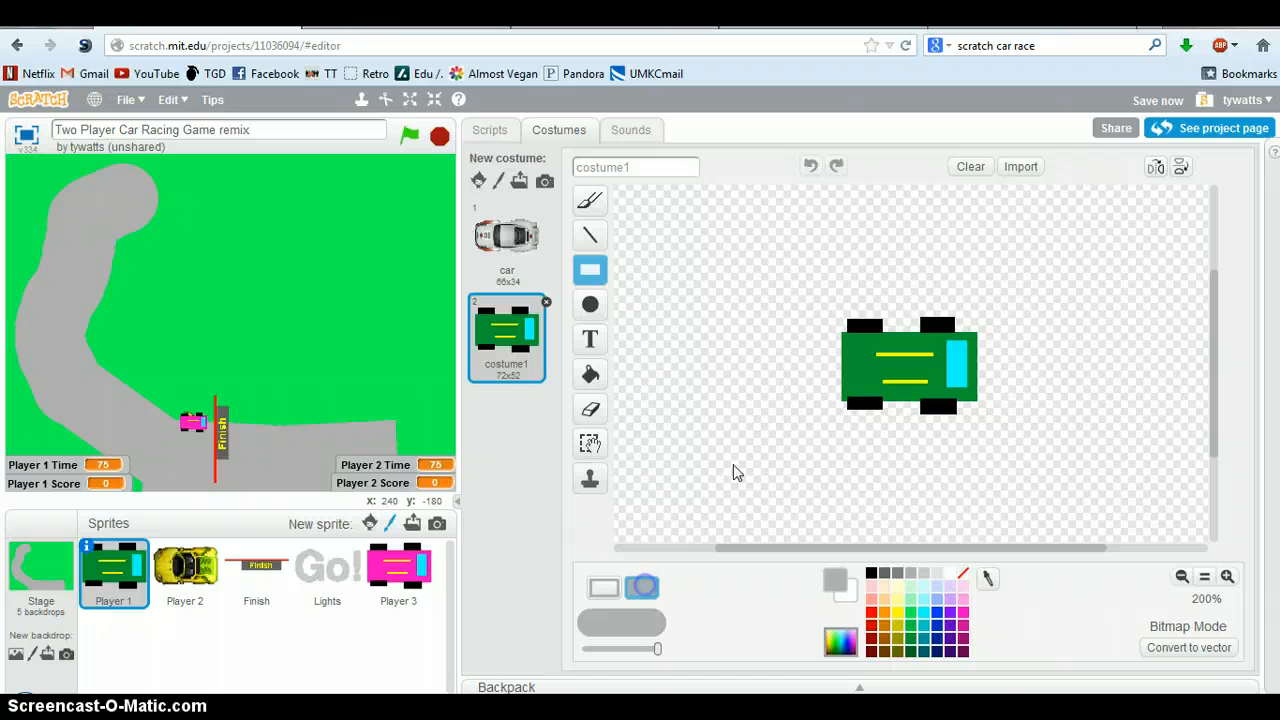
pyautogui.moveTo(660, 445); pyautogui.dragTo(790, 505)
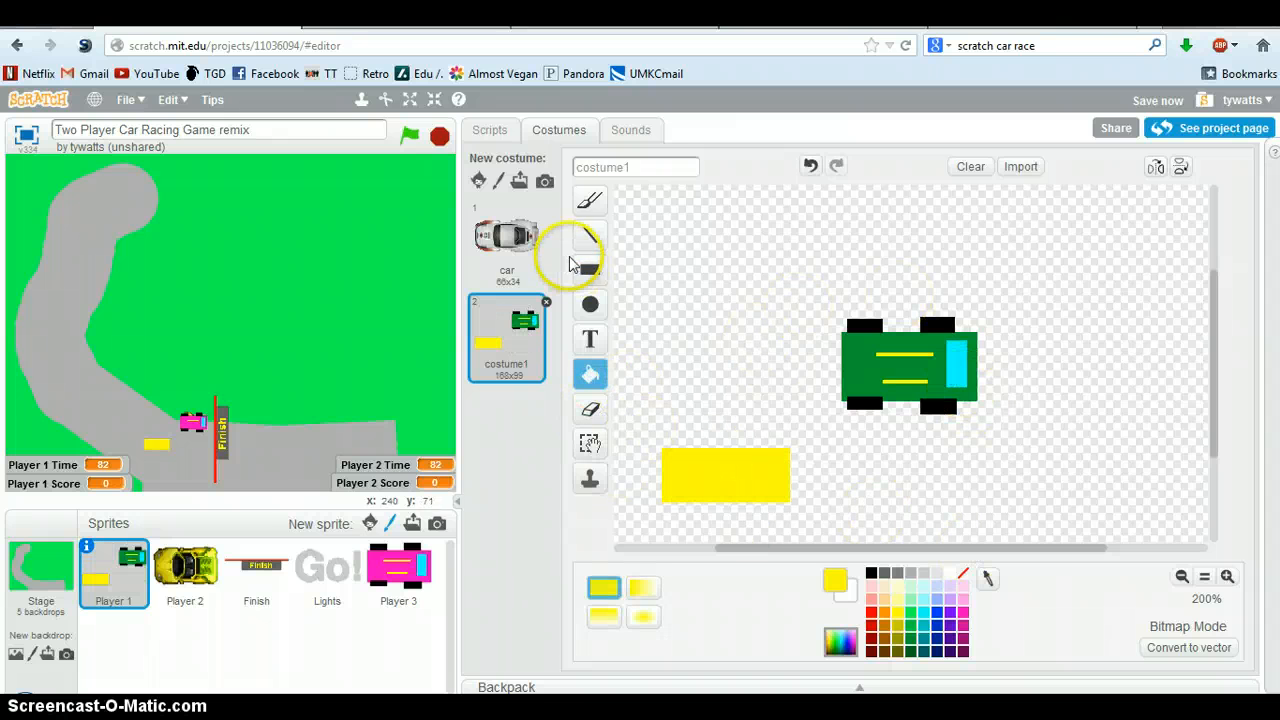
pyautogui.click(589, 269)
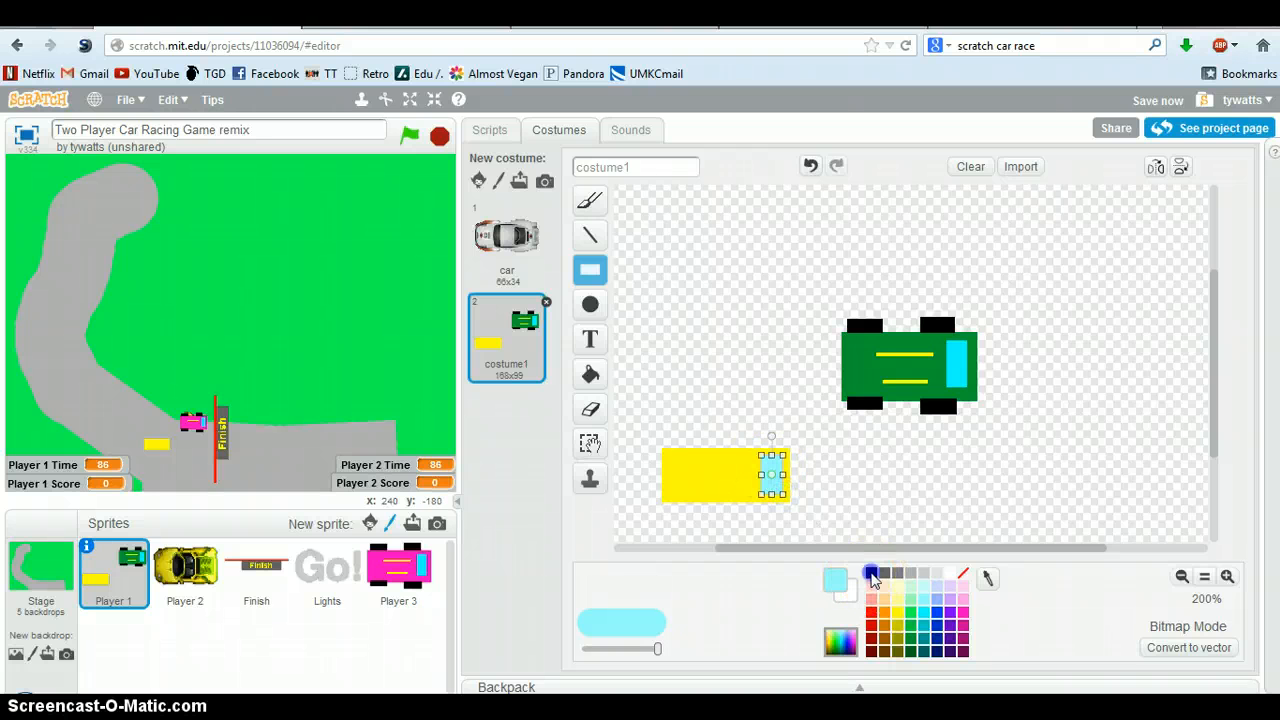
pyautogui.click(870, 573)
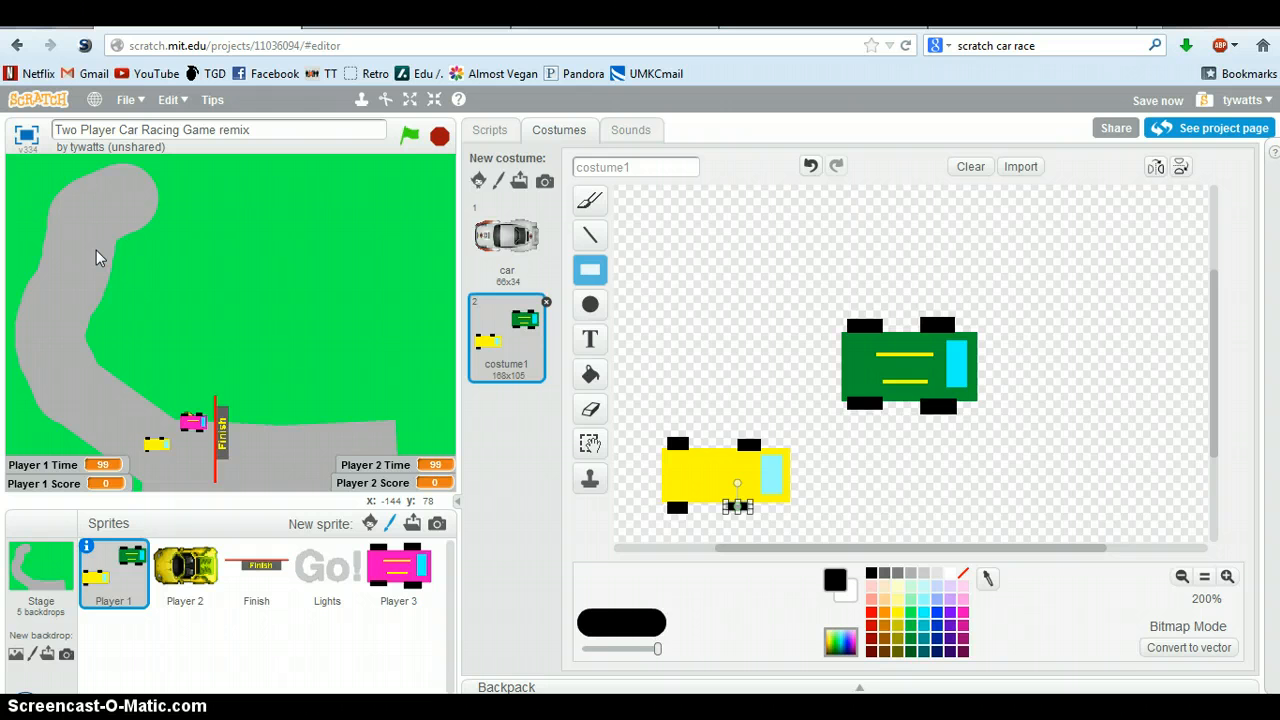
pyautogui.click(490, 130)
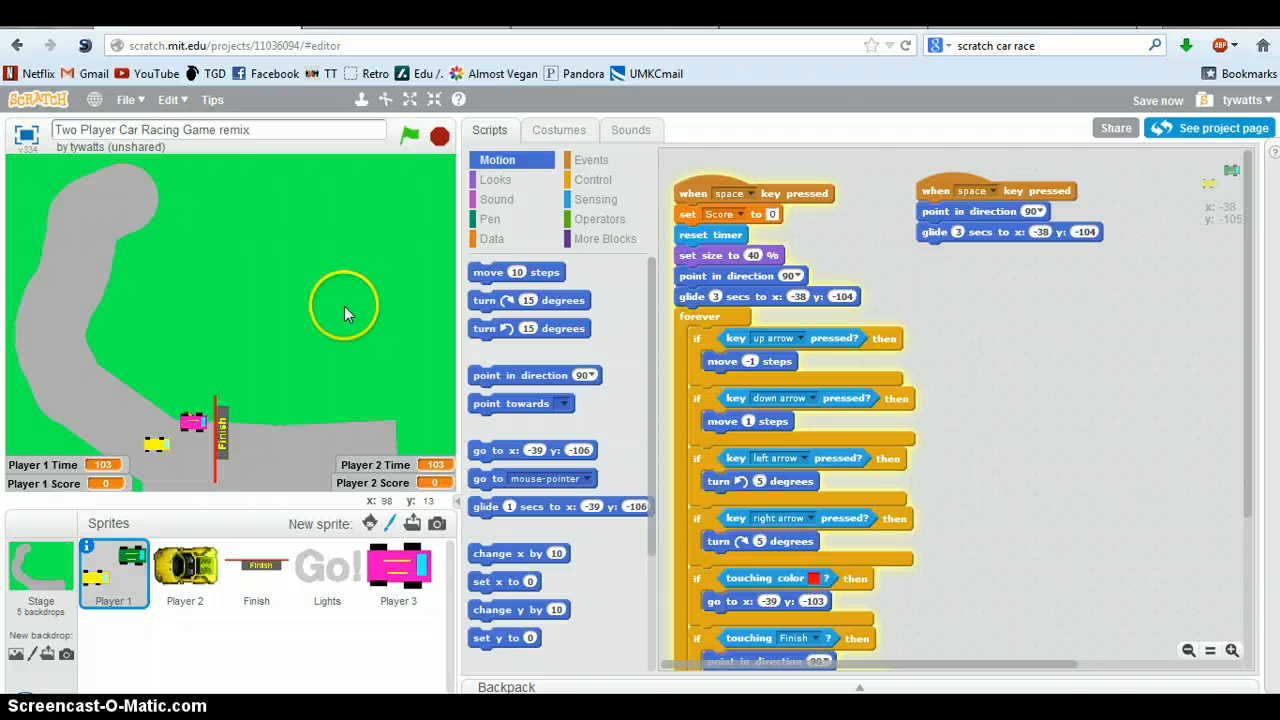
pyautogui.moveTo(1260, 245)
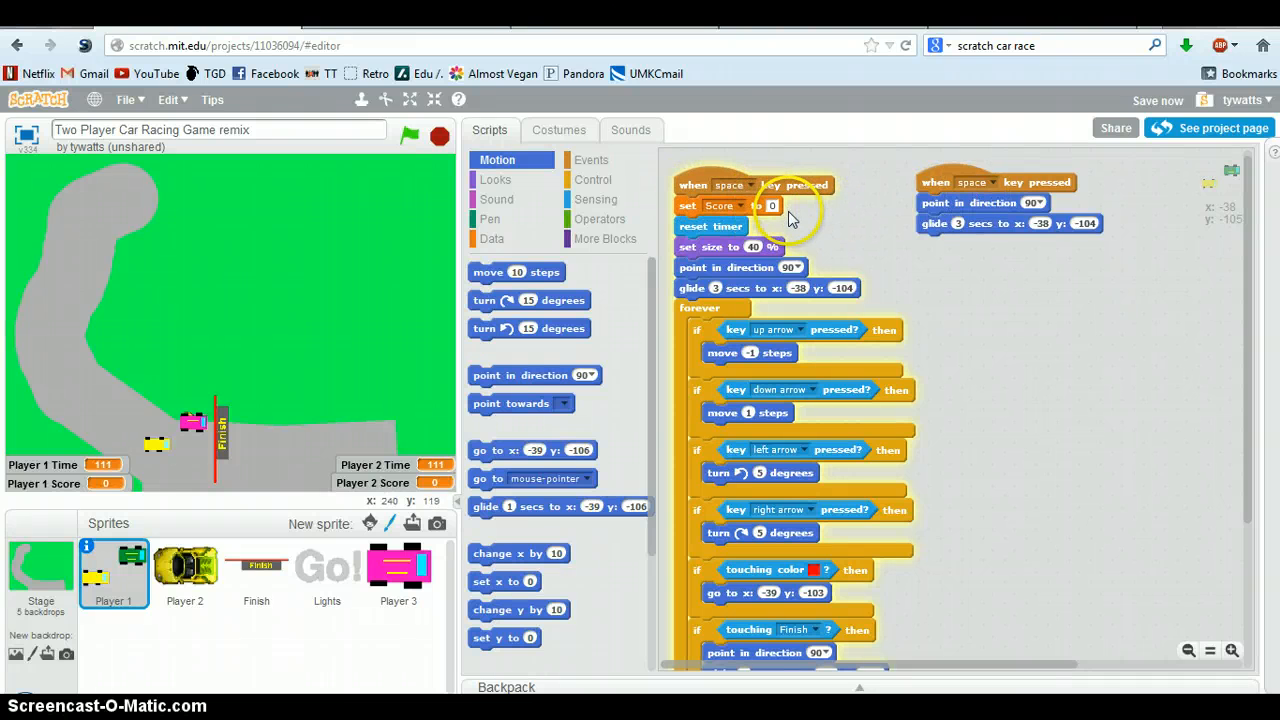
pyautogui.moveTo(670, 297)
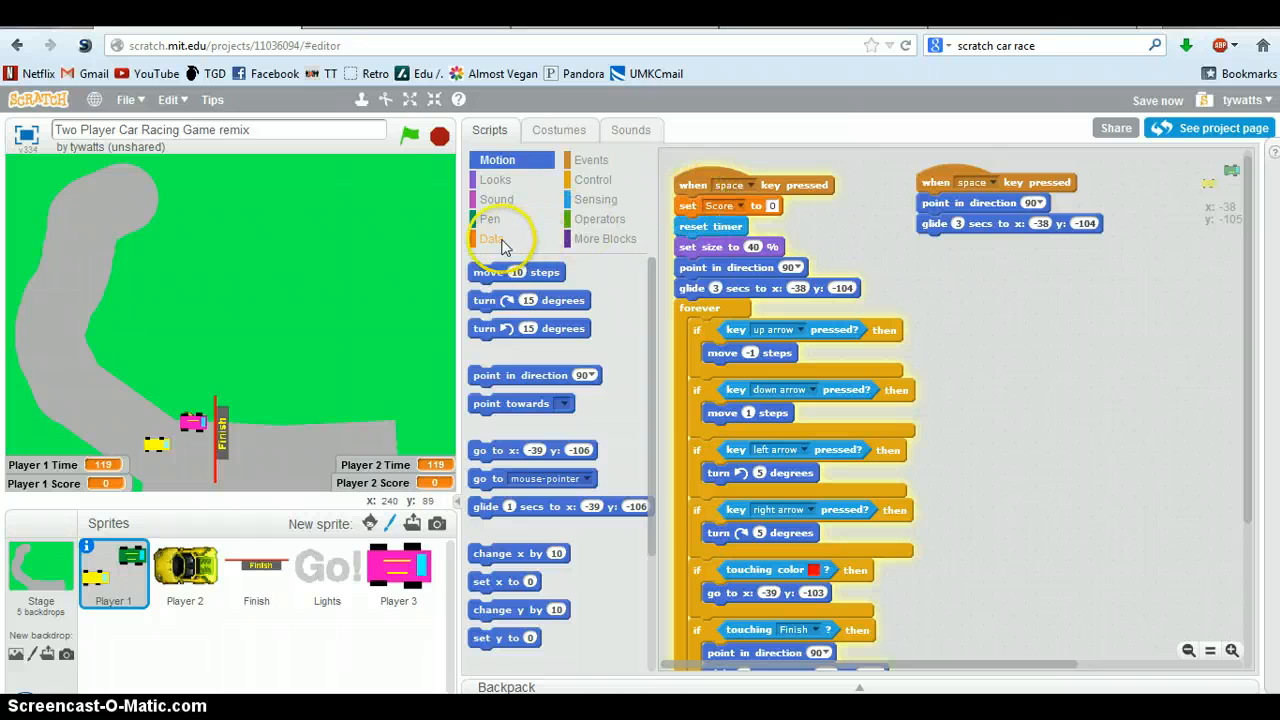
pyautogui.click(491, 238)
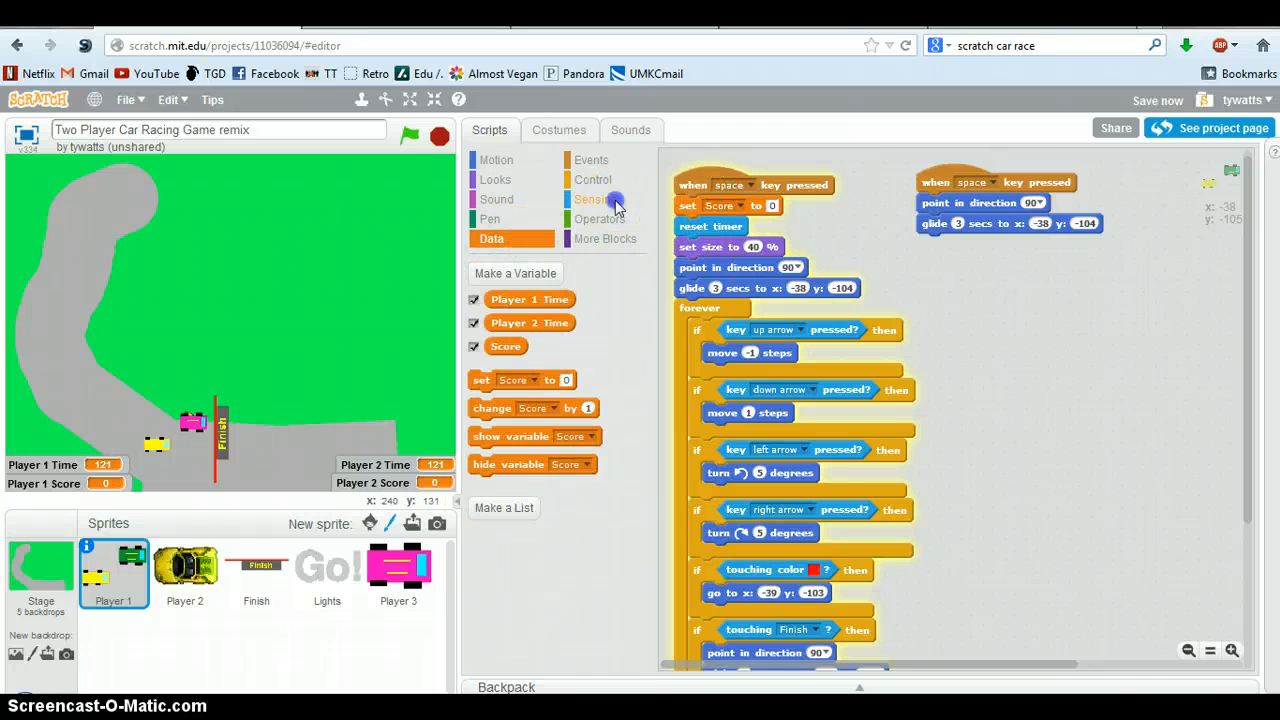
pyautogui.click(595, 199)
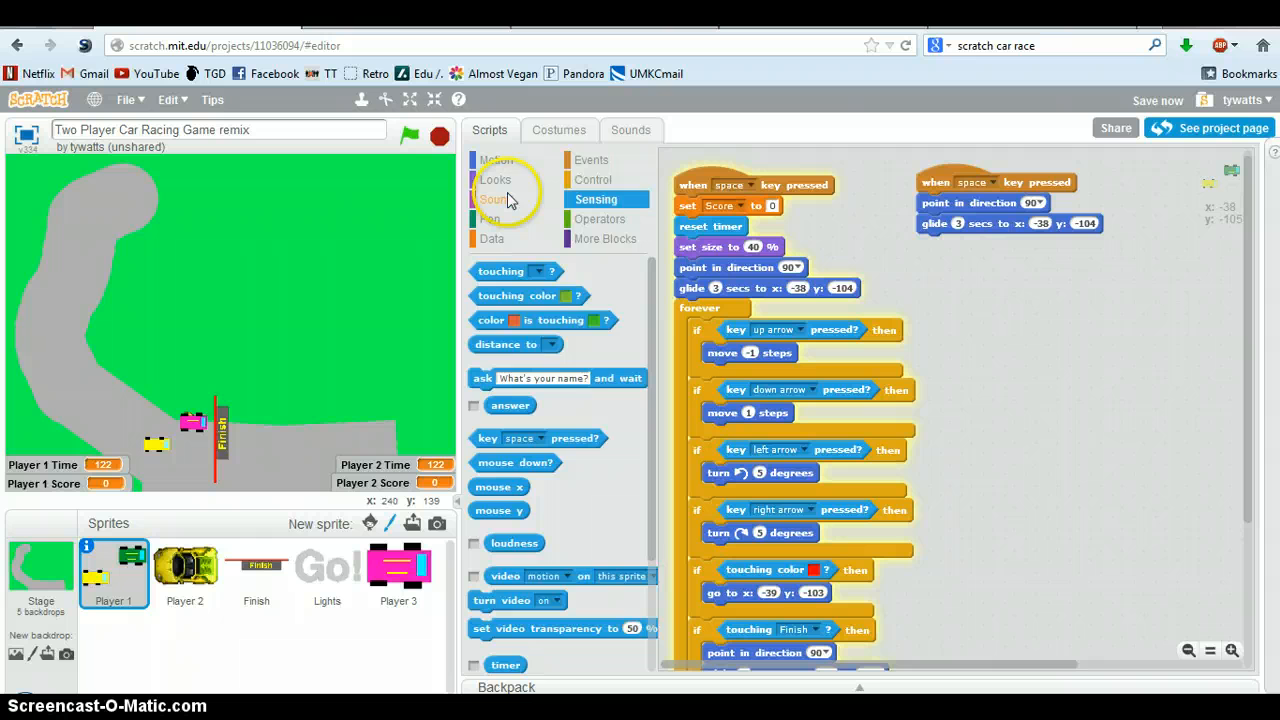
pyautogui.click(496, 179)
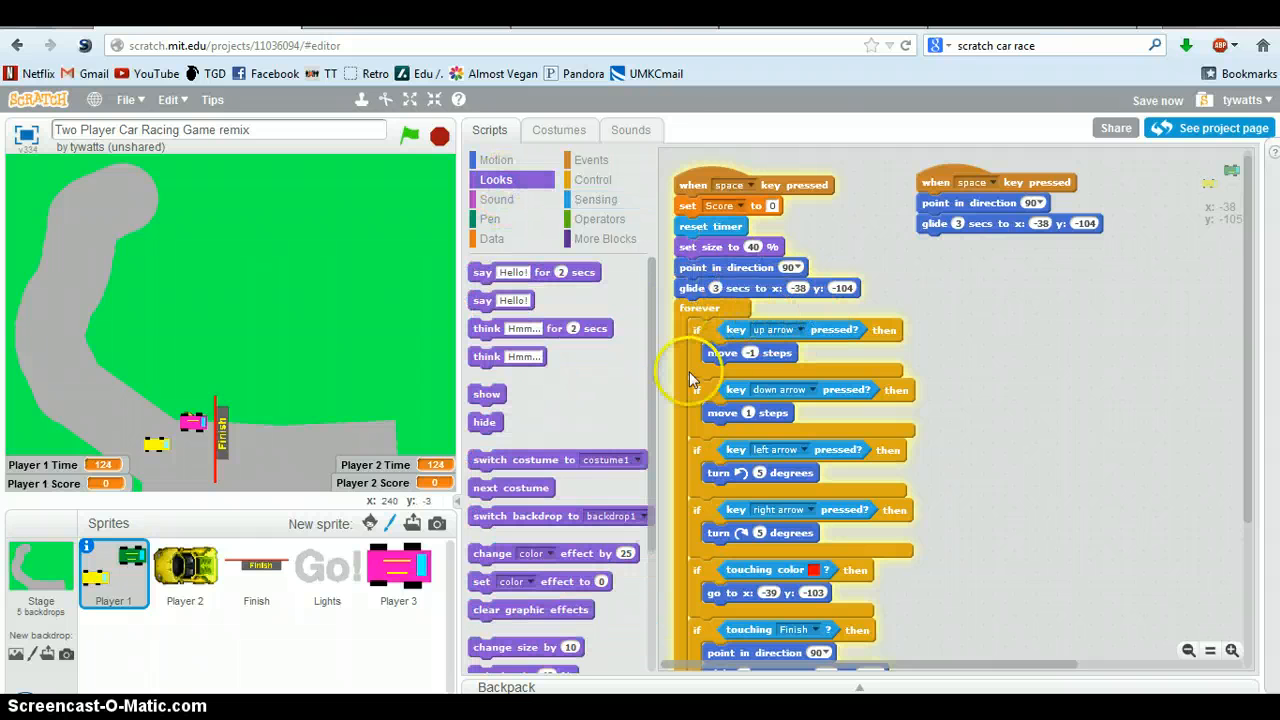
pyautogui.scroll(-3)
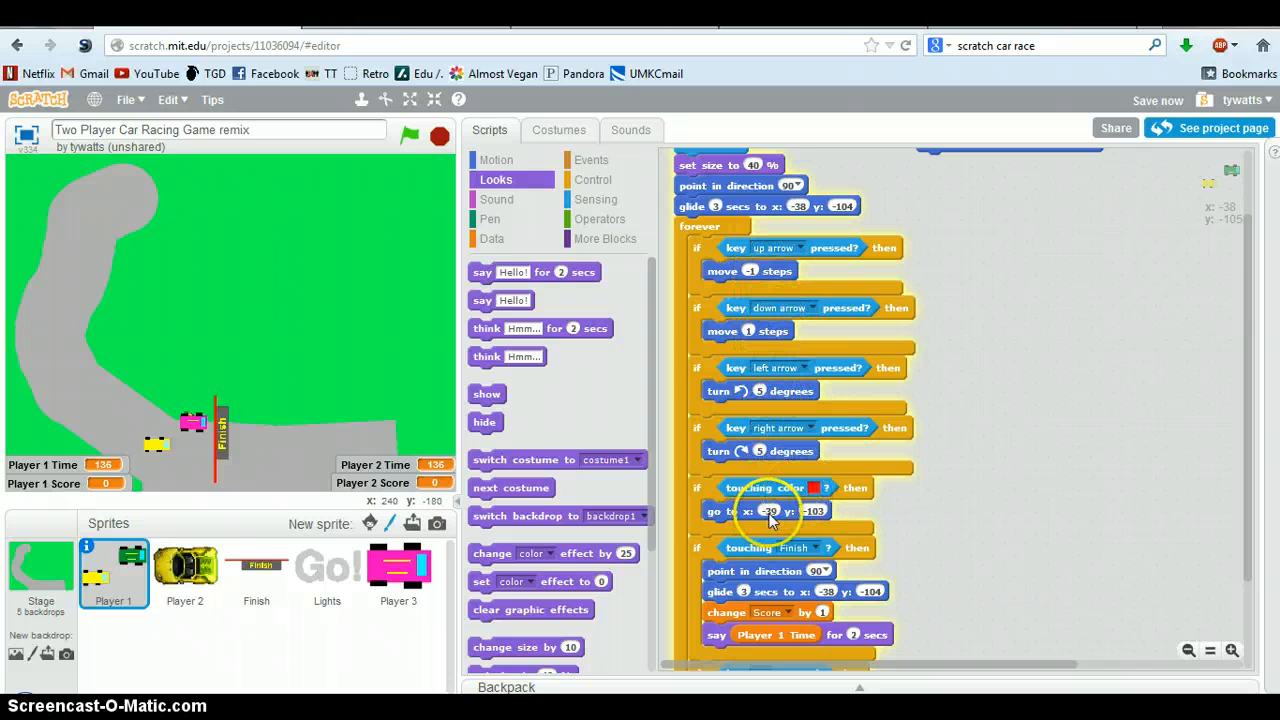
pyautogui.scroll(-3)
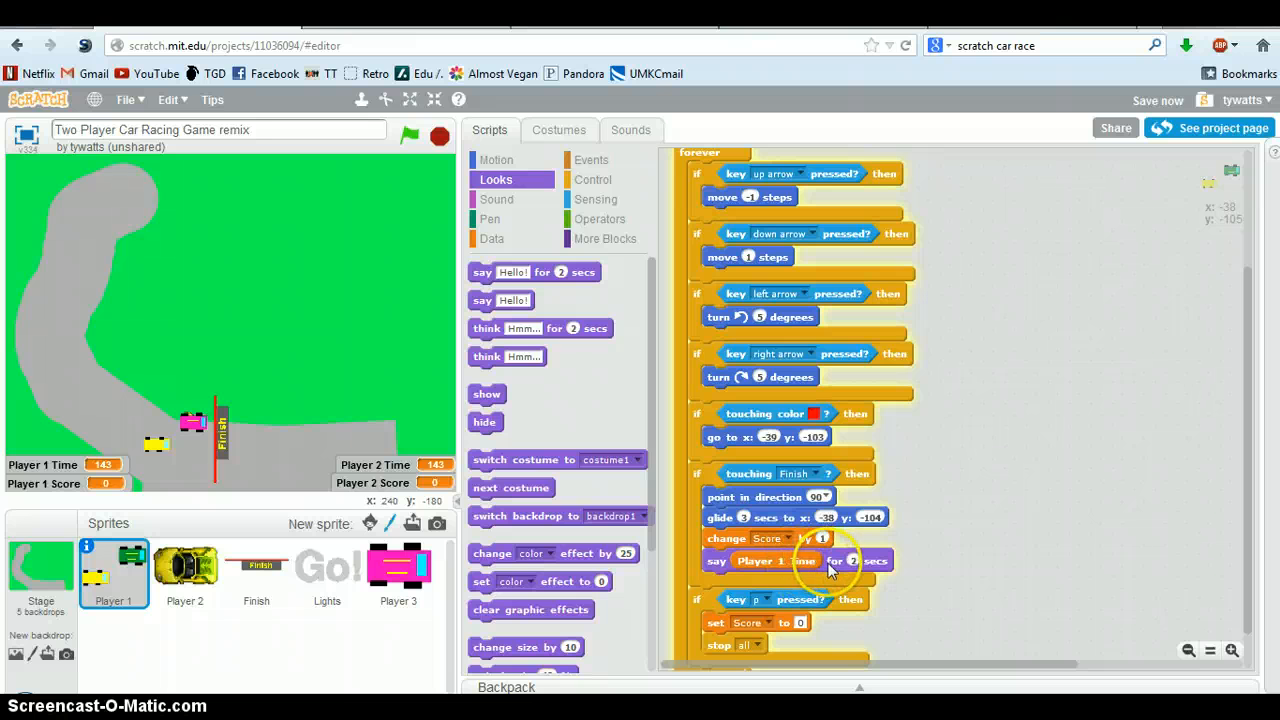
pyautogui.scroll(-3)
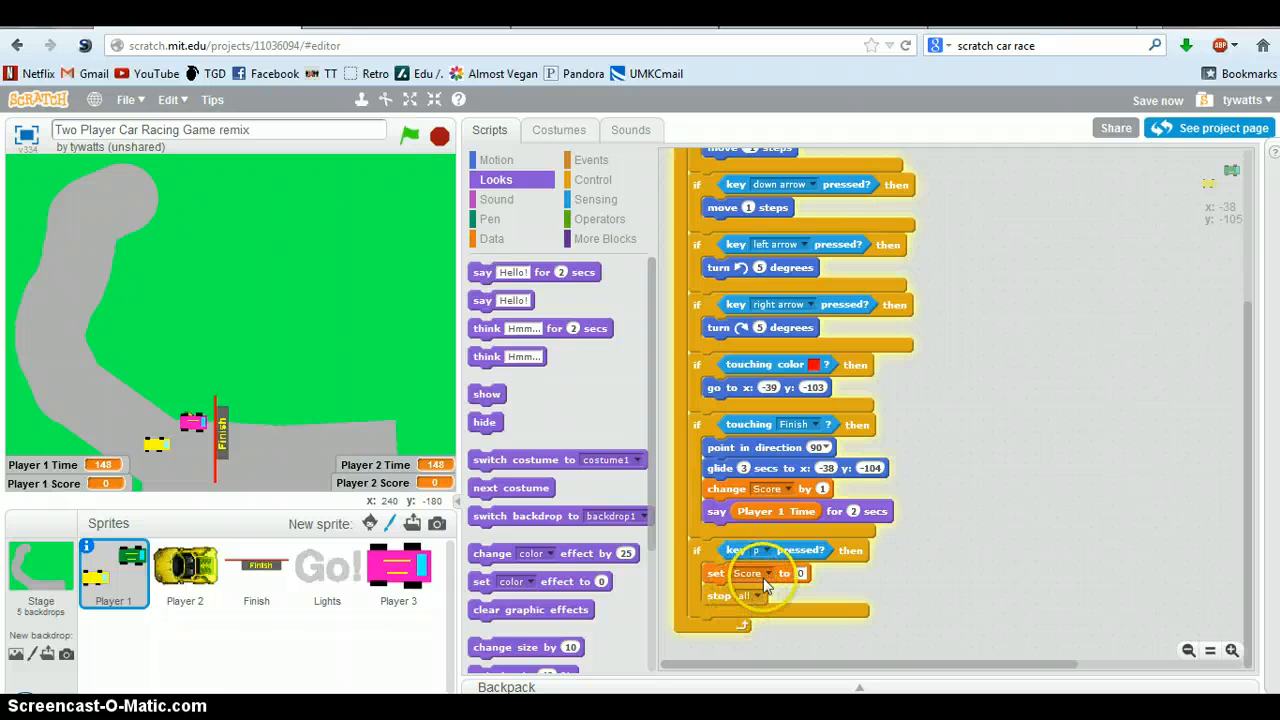
pyautogui.scroll(3)
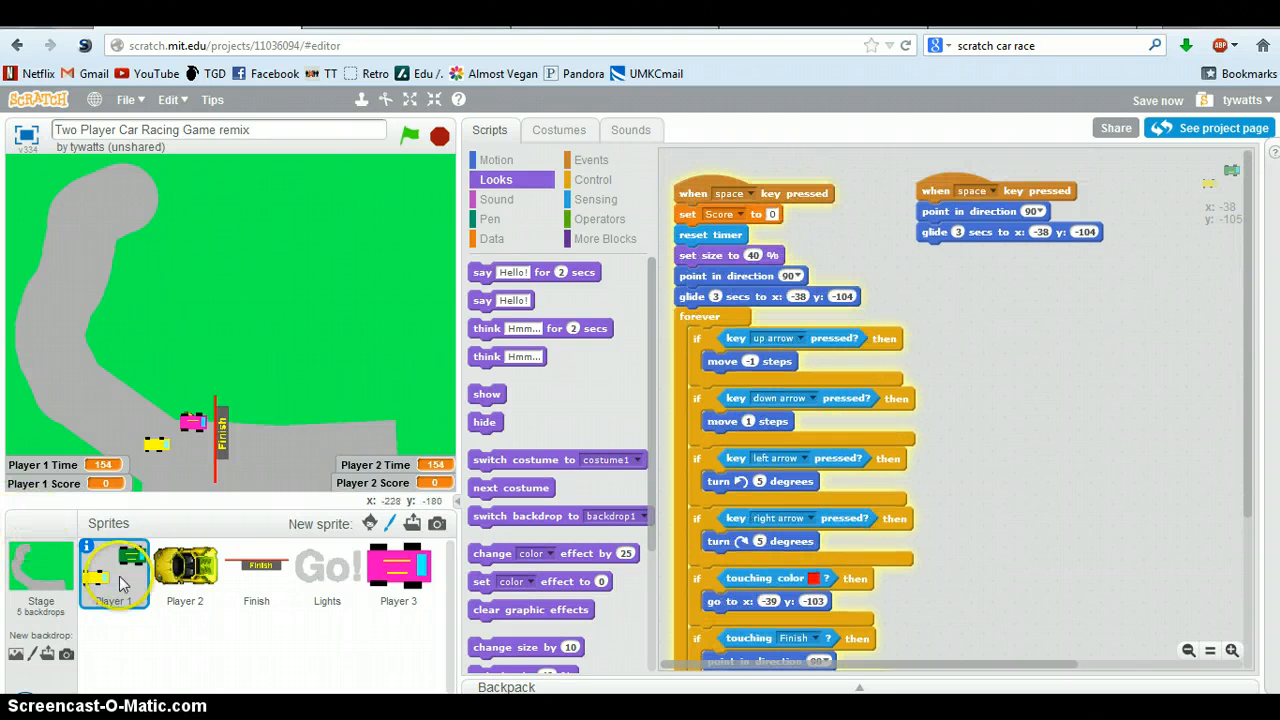
# Step: Show Player 2's driving scripts and start a new 'For this sprite only' variable
pyautogui.click(184, 570)
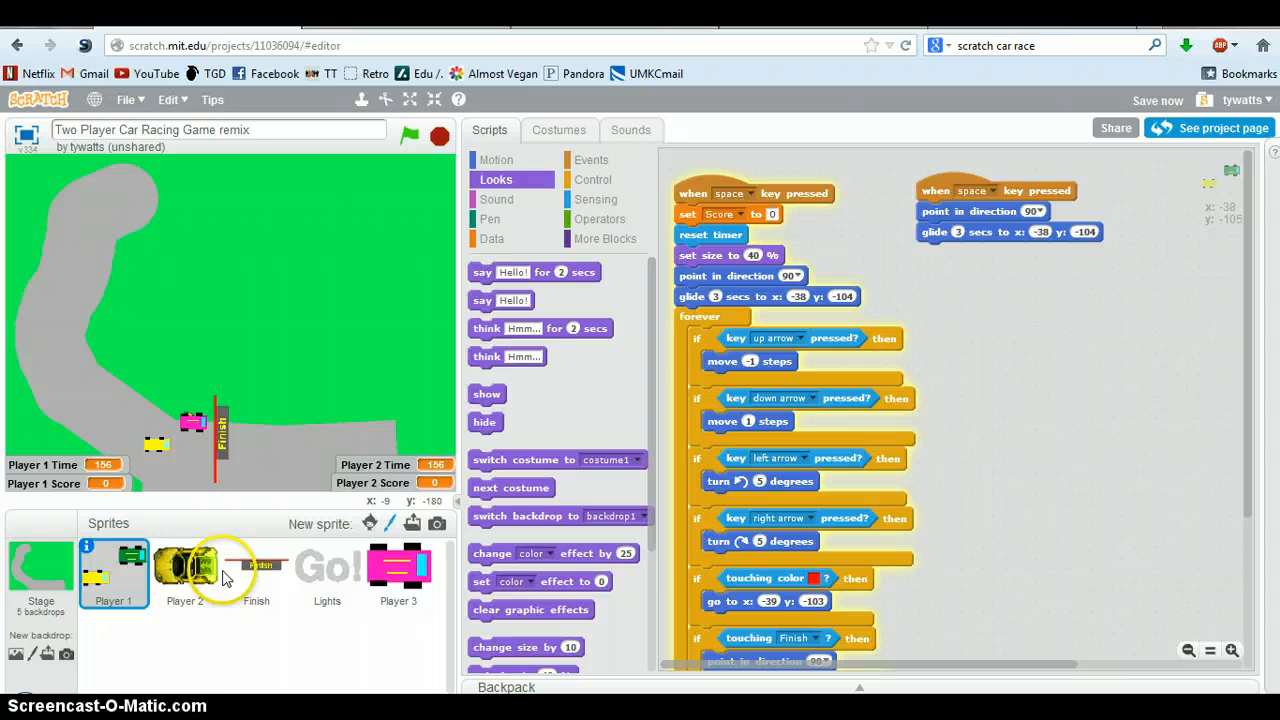
pyautogui.click(184, 570)
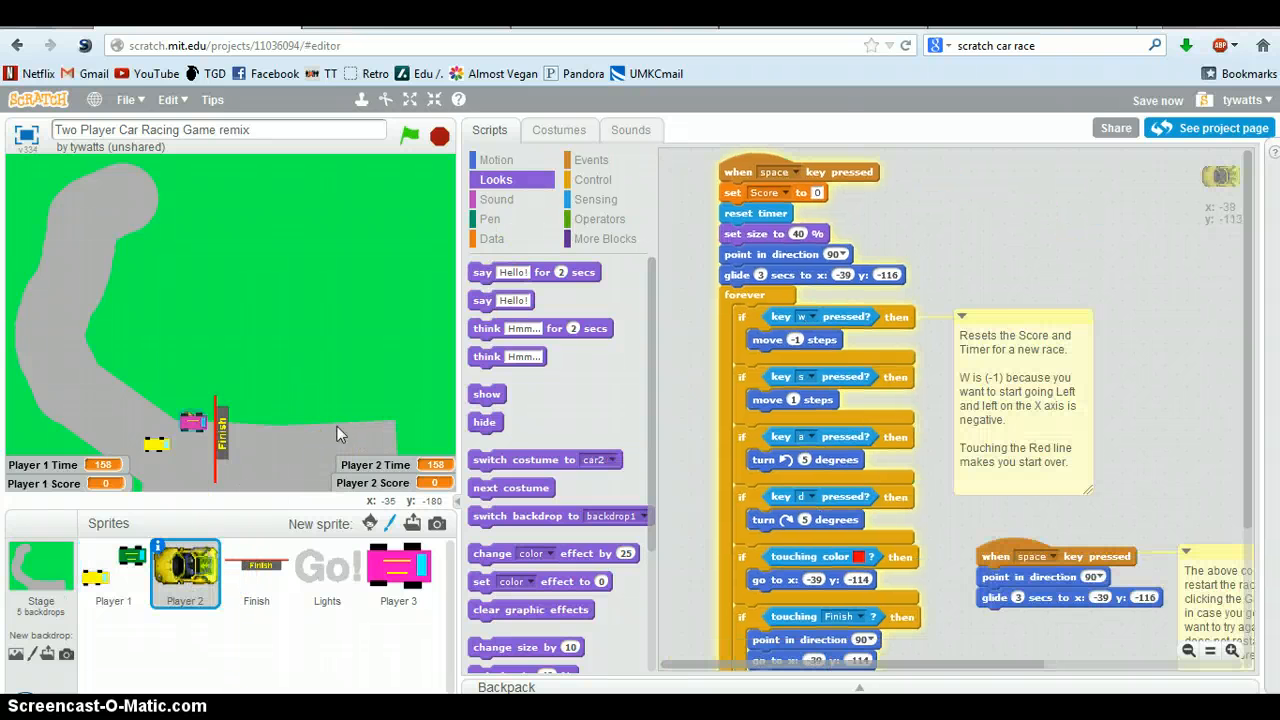
pyautogui.click(491, 238)
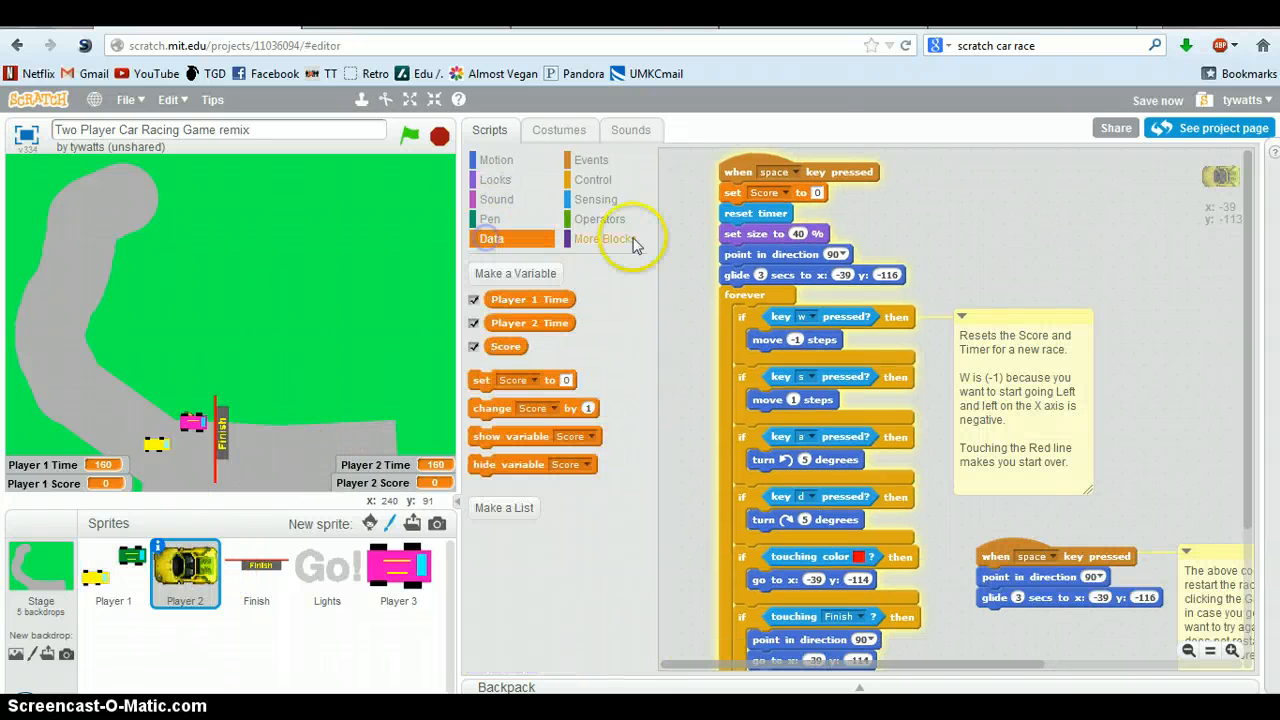
pyautogui.click(515, 273)
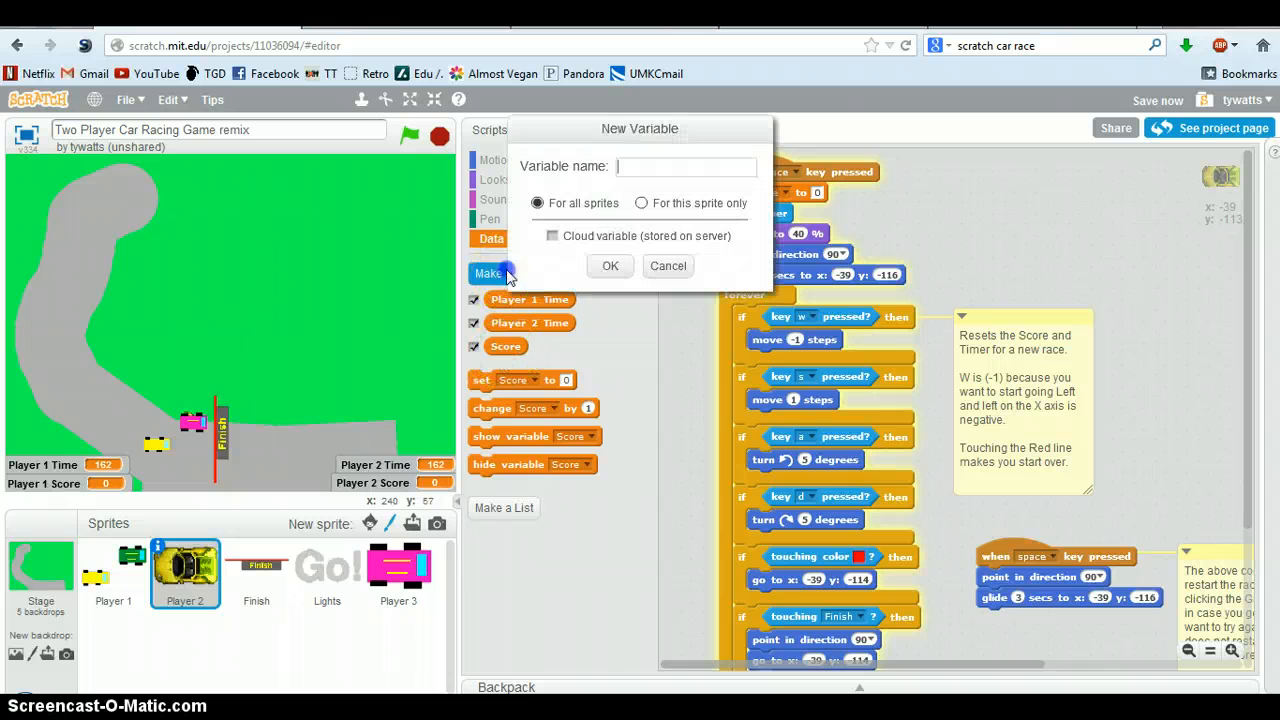
pyautogui.click(641, 203)
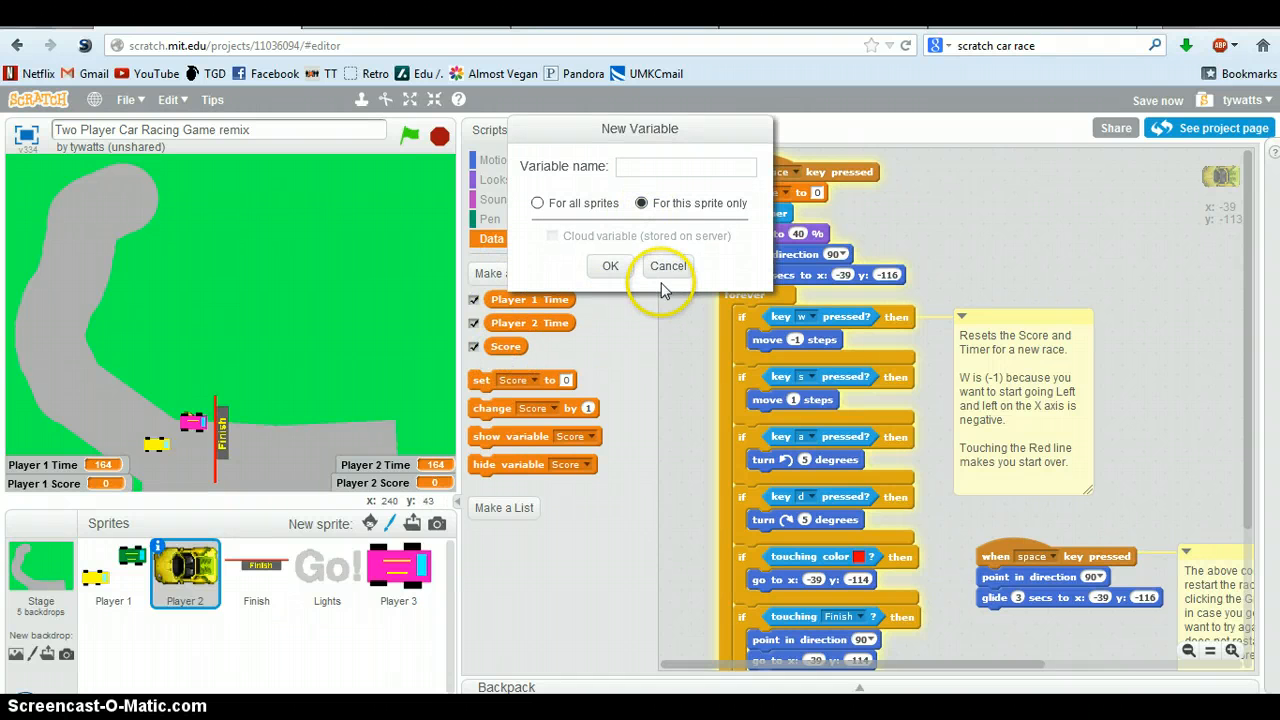
pyautogui.moveTo(355, 425)
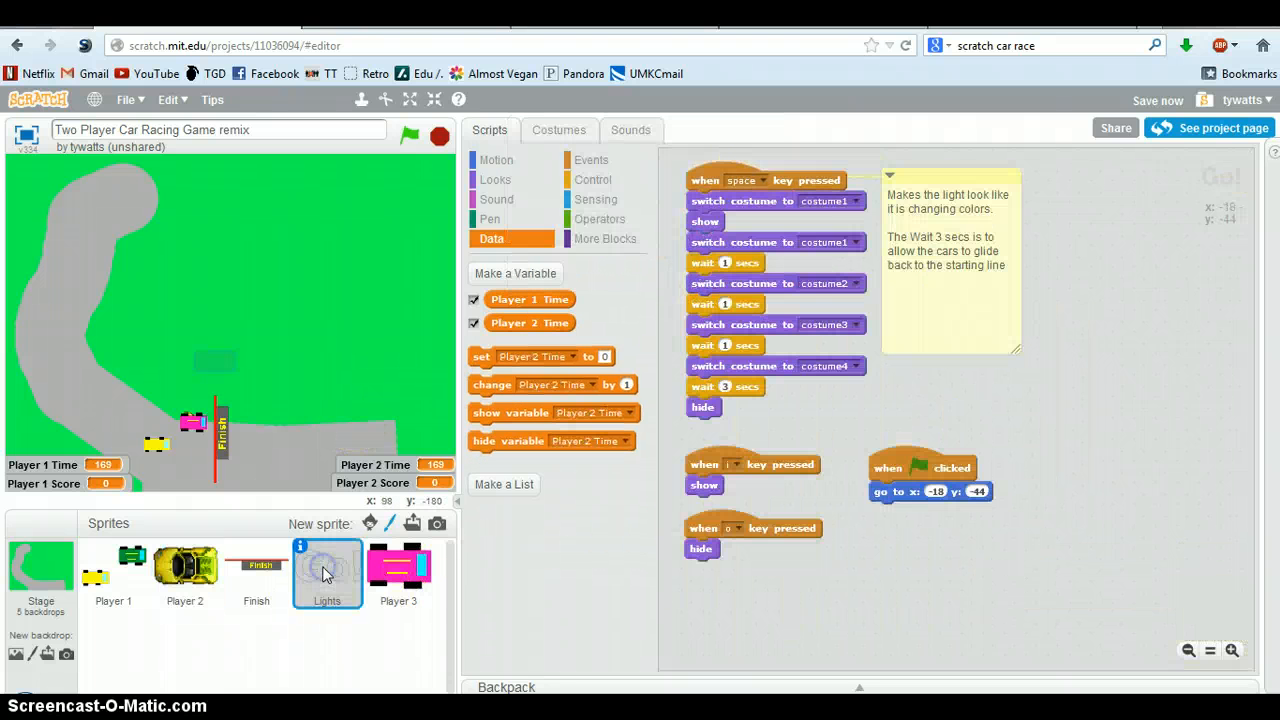
# Step: Review the Finish sprite and the stoplight's red and yellow costumes, then reselect Player 1
pyautogui.click(256, 570)
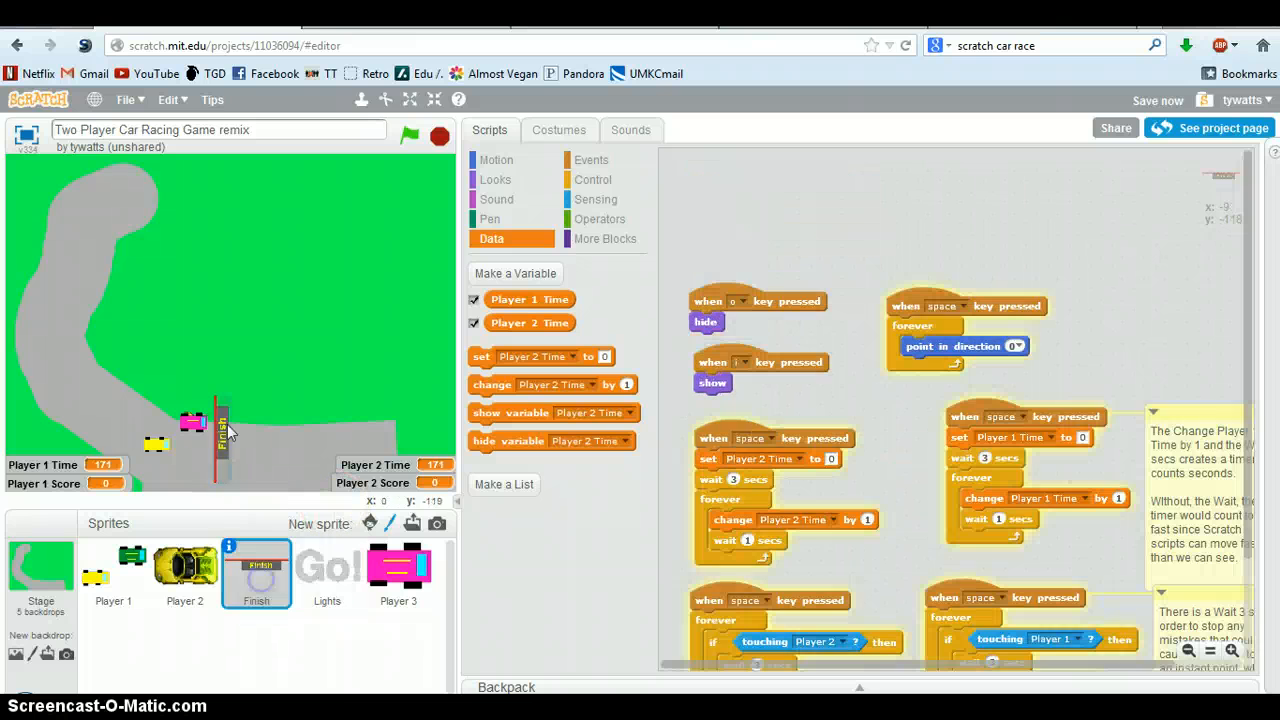
pyautogui.click(327, 570)
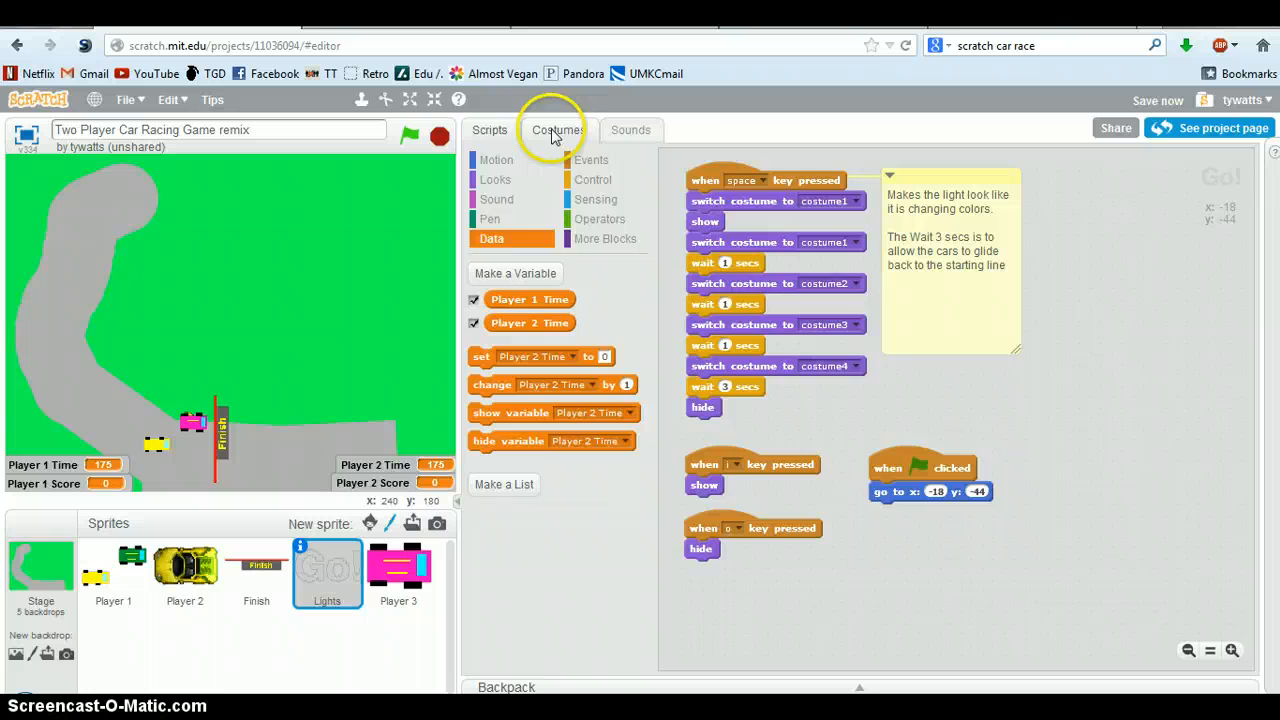
pyautogui.click(558, 129)
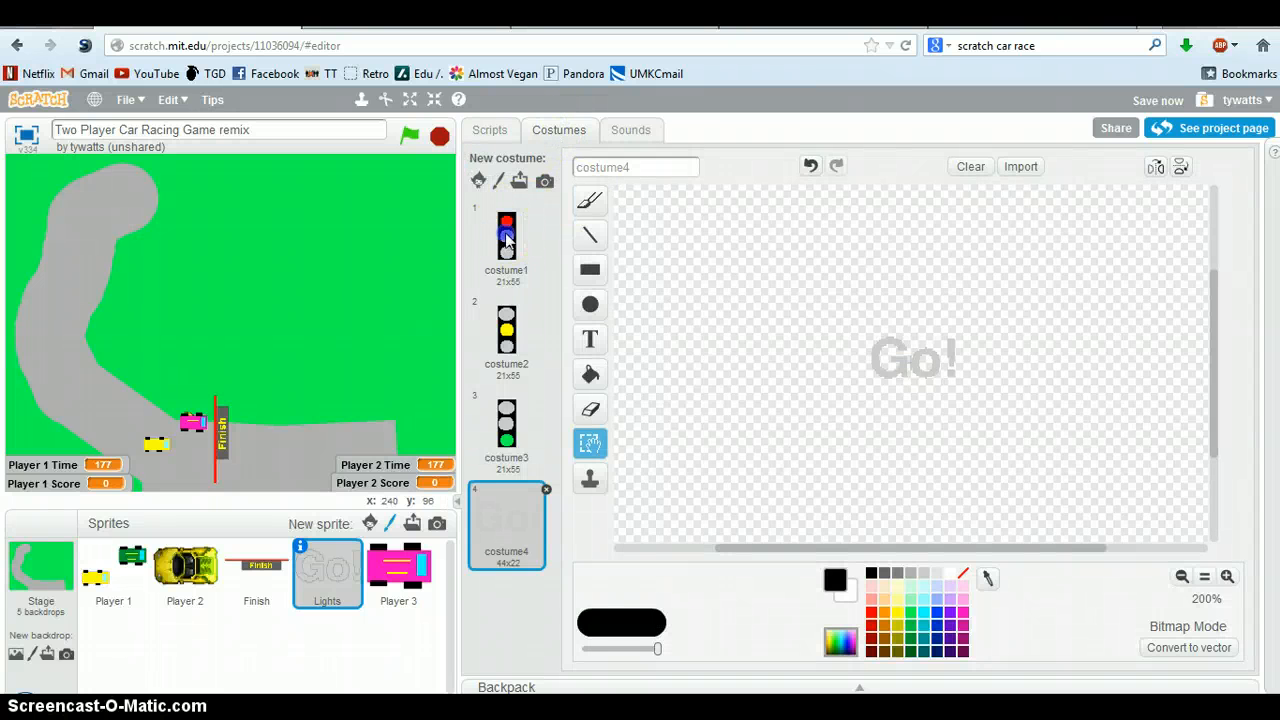
pyautogui.click(506, 240)
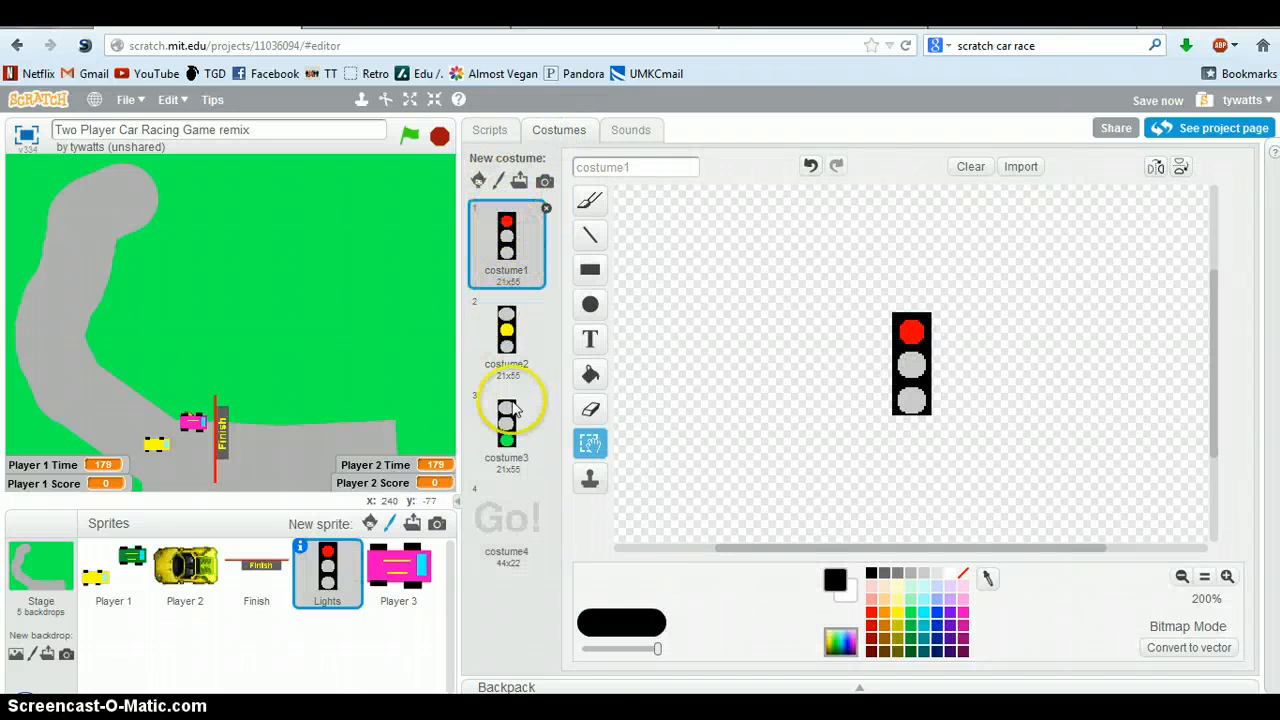
pyautogui.click(506, 330)
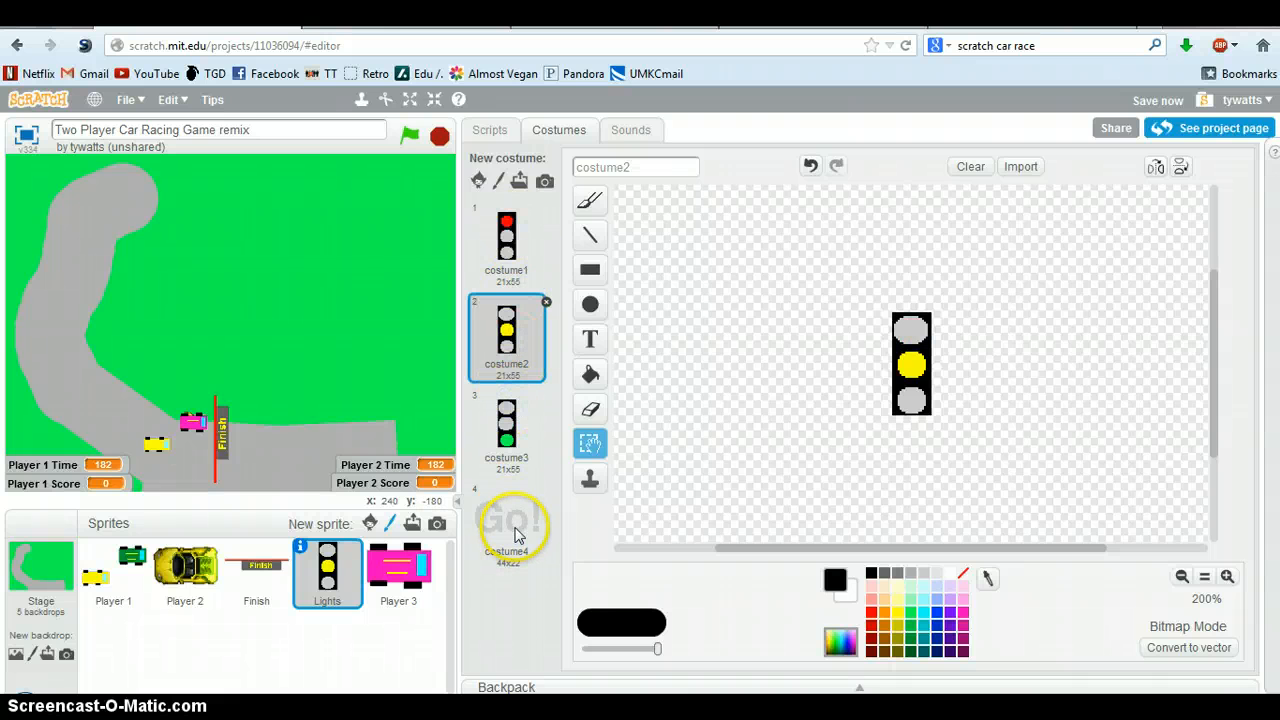
pyautogui.click(489, 129)
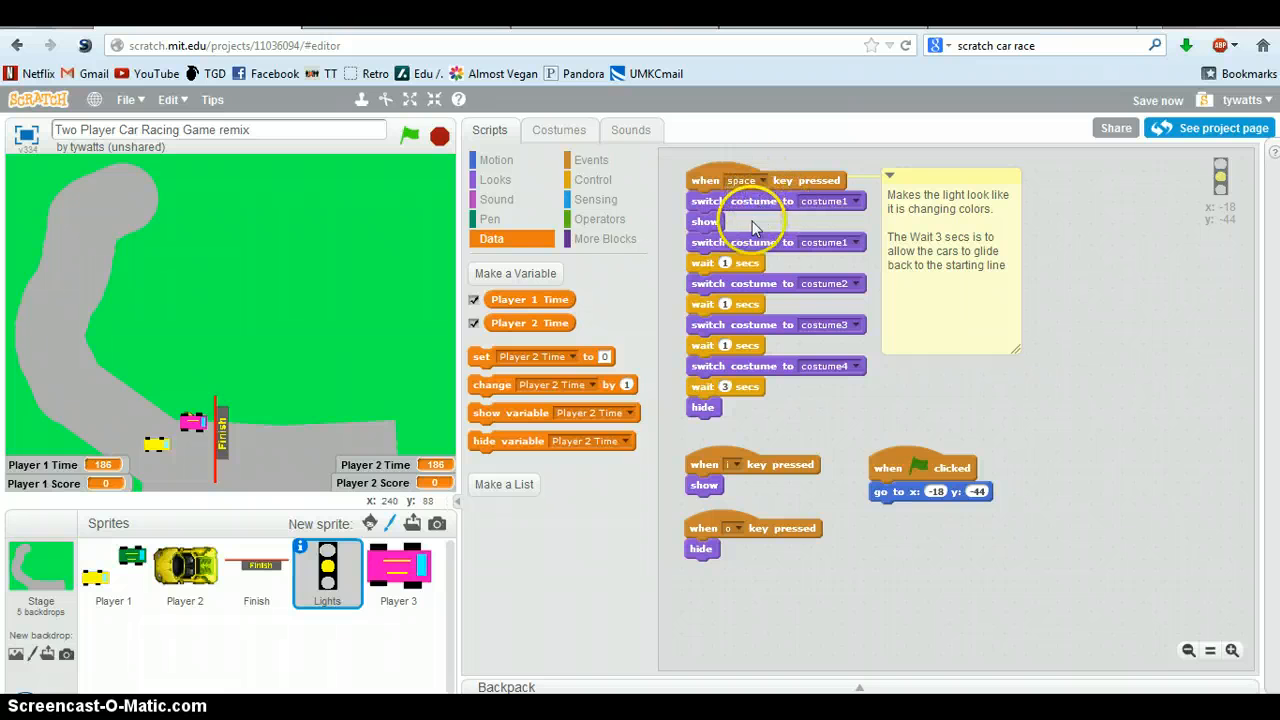
pyautogui.moveTo(785, 293)
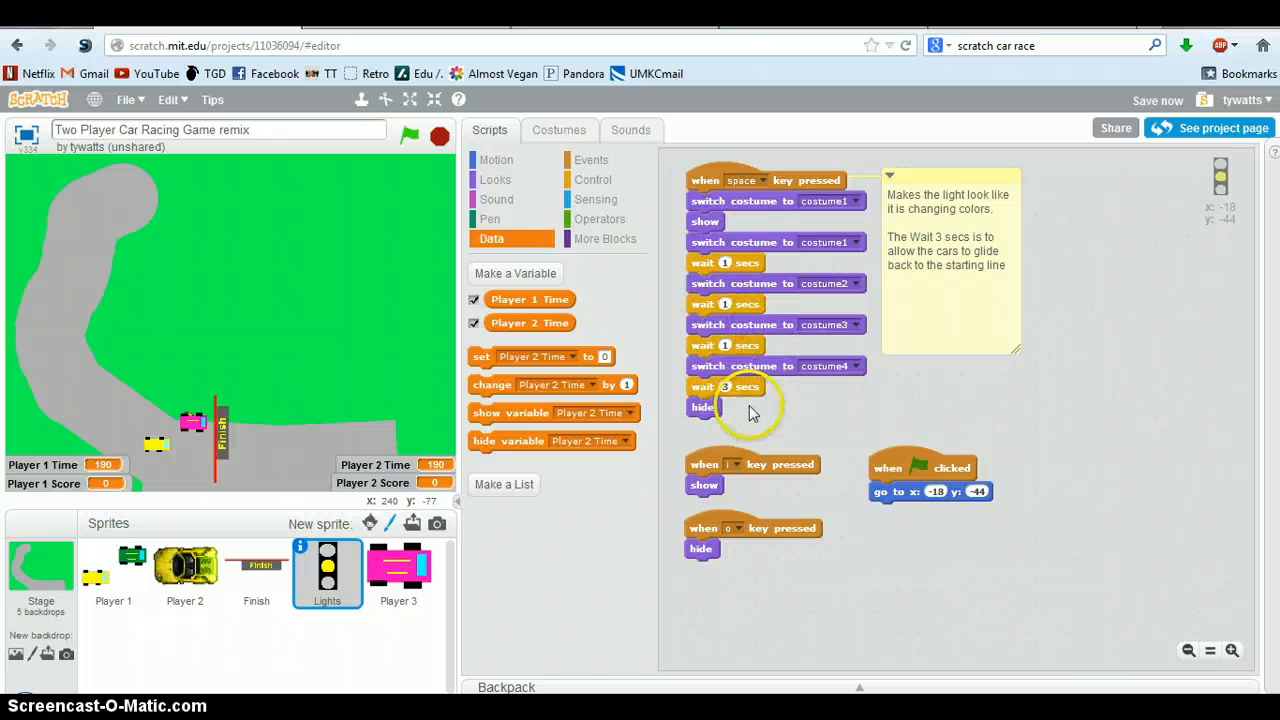
pyautogui.moveTo(145, 570)
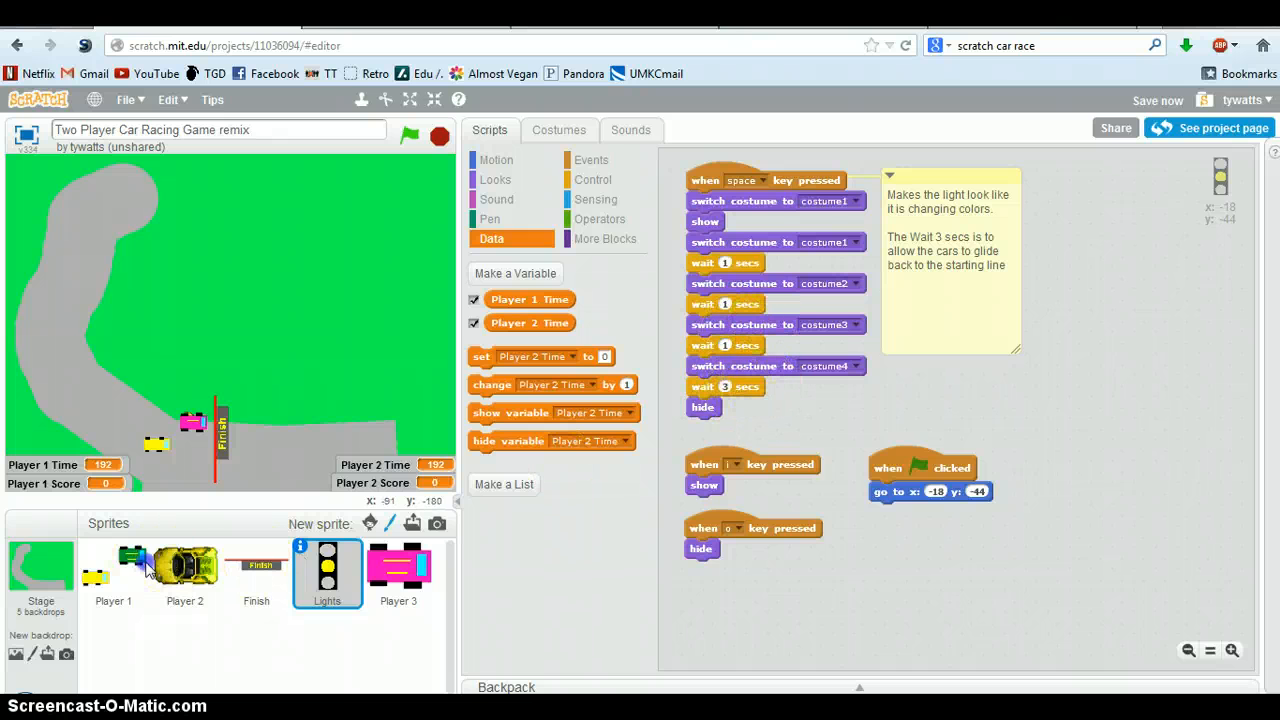
pyautogui.click(113, 570)
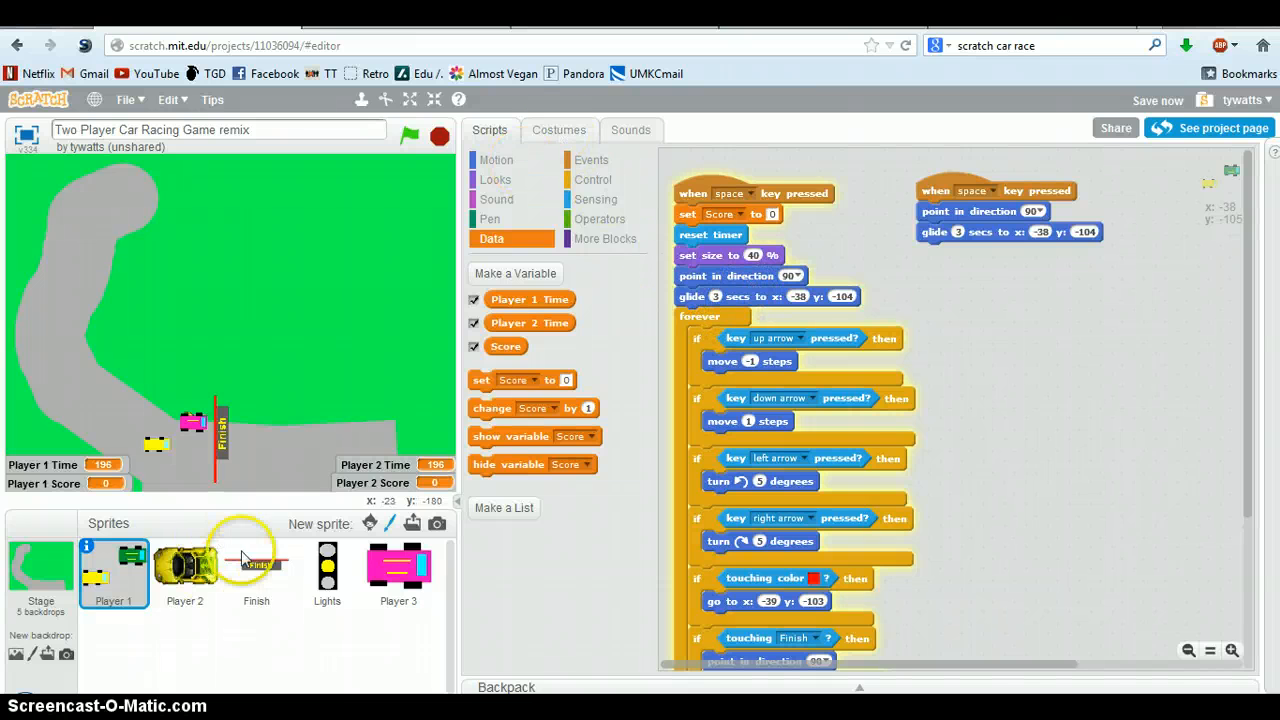
# Step: Select the Missile sprite in the Speed Racer 2 remix project
pyautogui.click(327, 570)
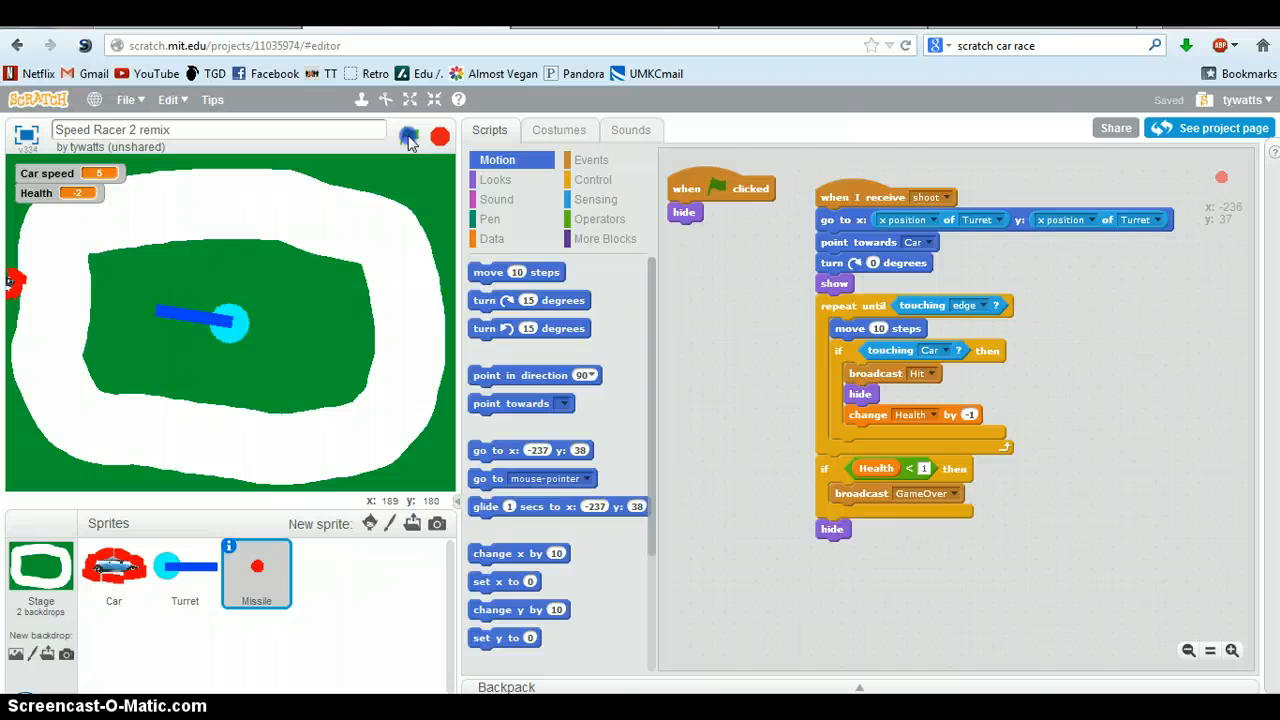
# Step: Start the turret game with the green flag and watch it fire at the car
pyautogui.click(408, 135)
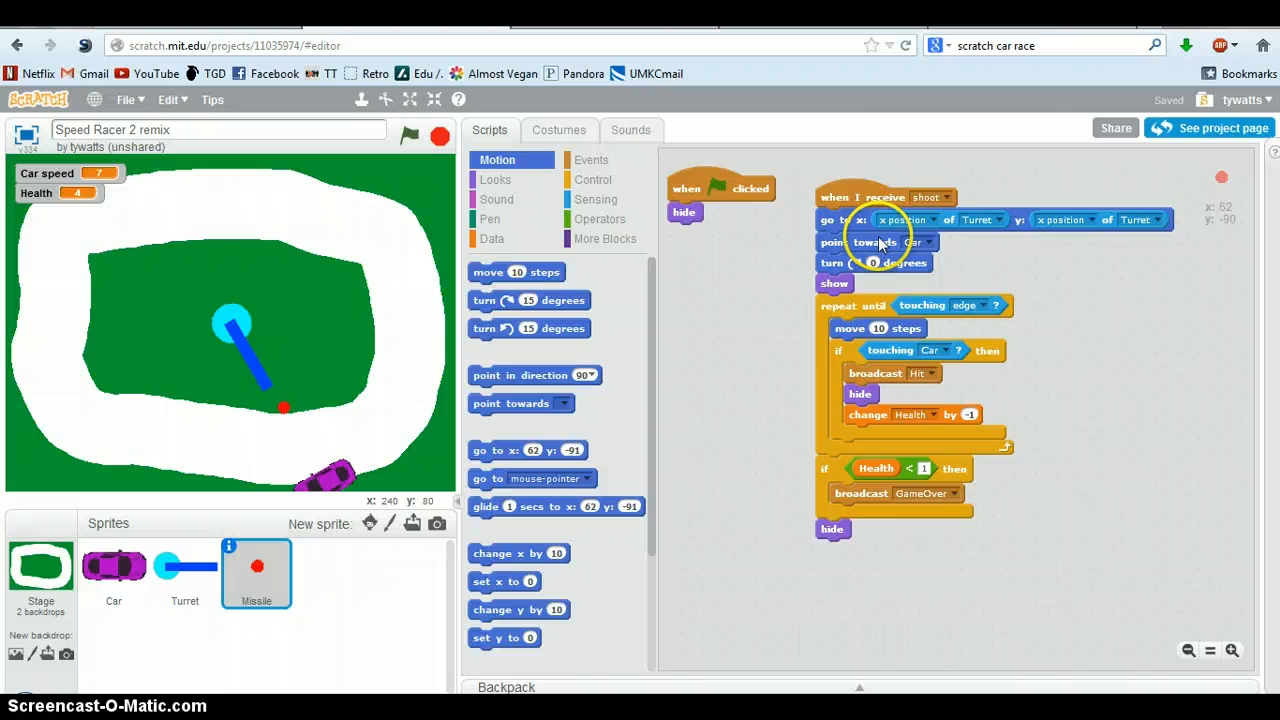
pyautogui.moveTo(975, 225)
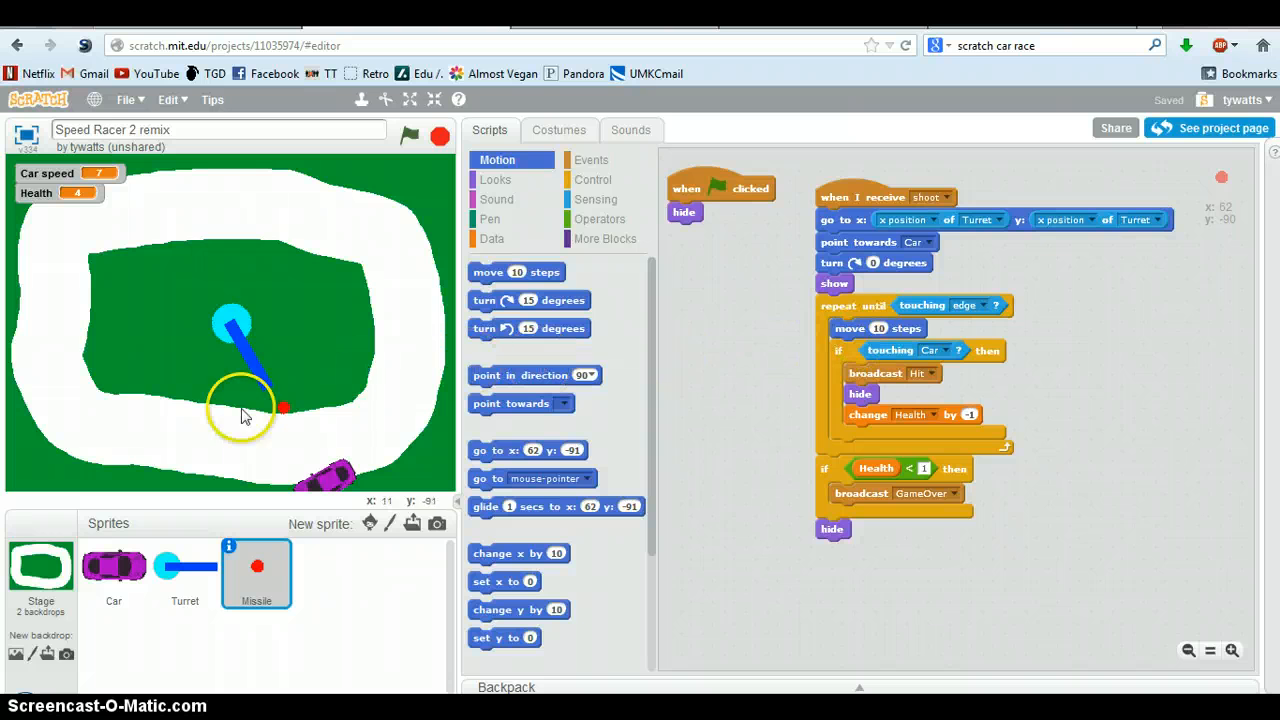
pyautogui.moveTo(790, 420)
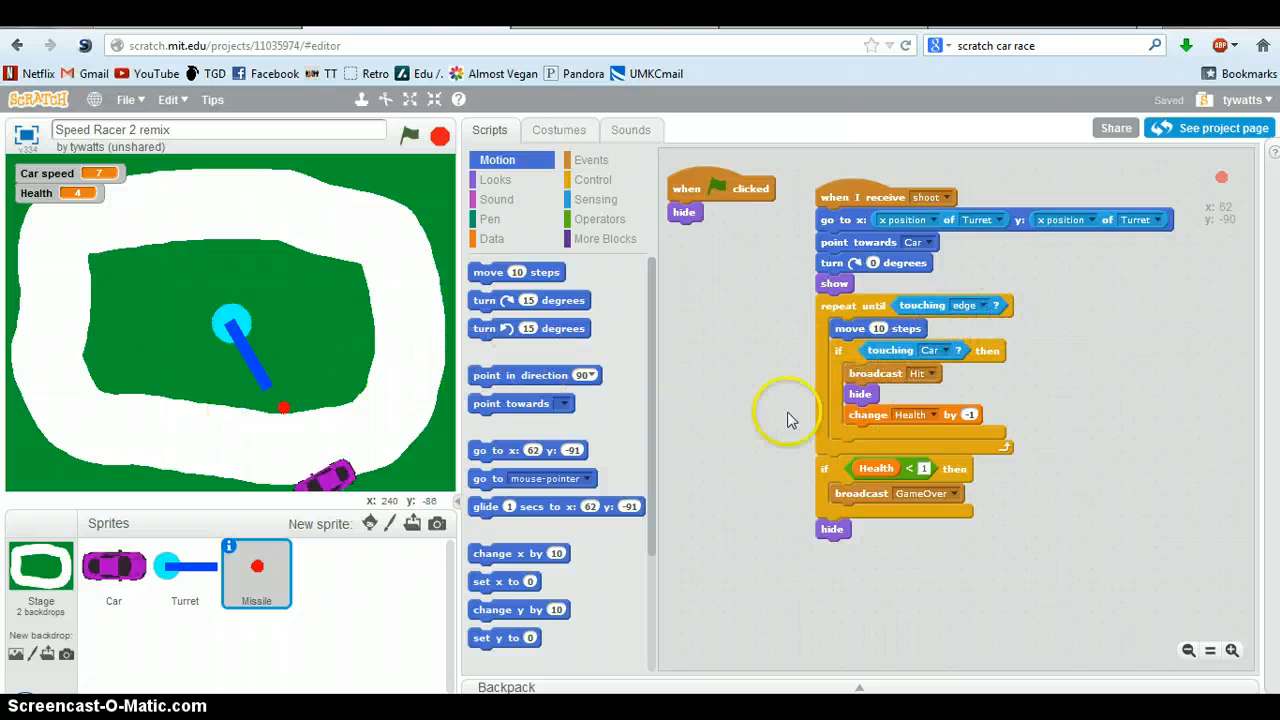
# Step: Show the Turret sprite's scripts, then open and close the Sprite Library without adding anything
pyautogui.click(184, 570)
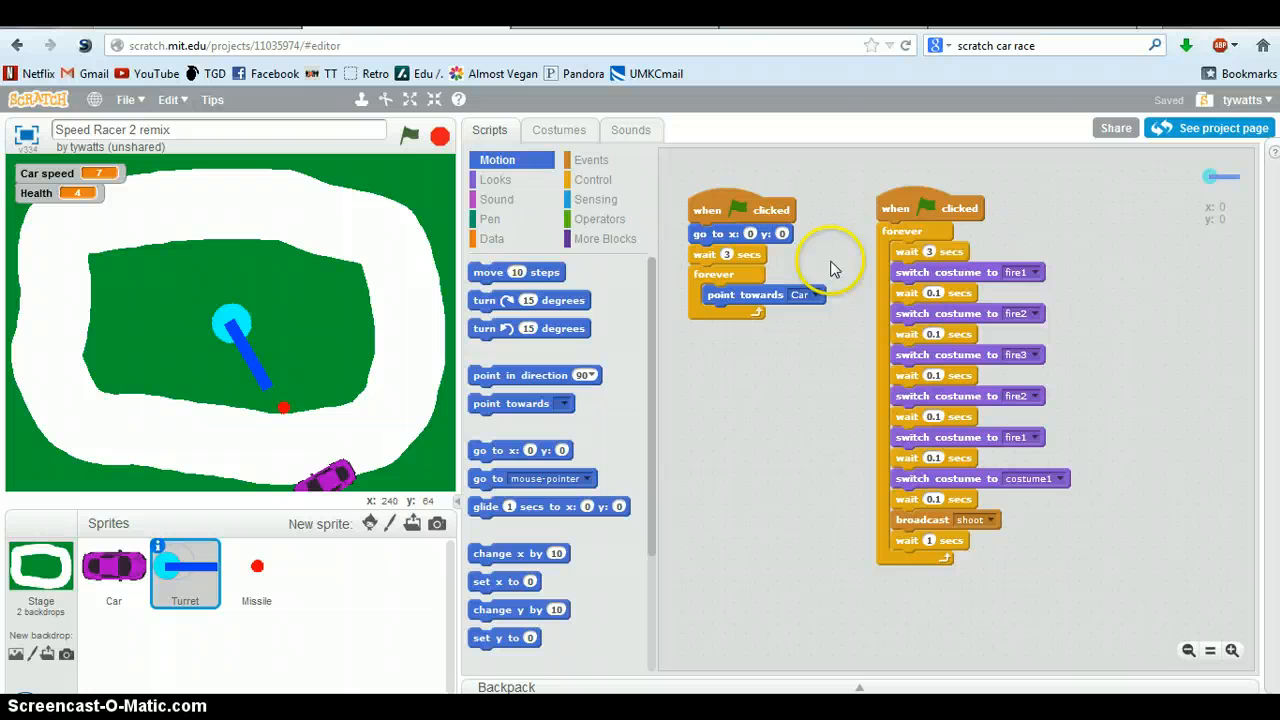
pyautogui.moveTo(782, 500)
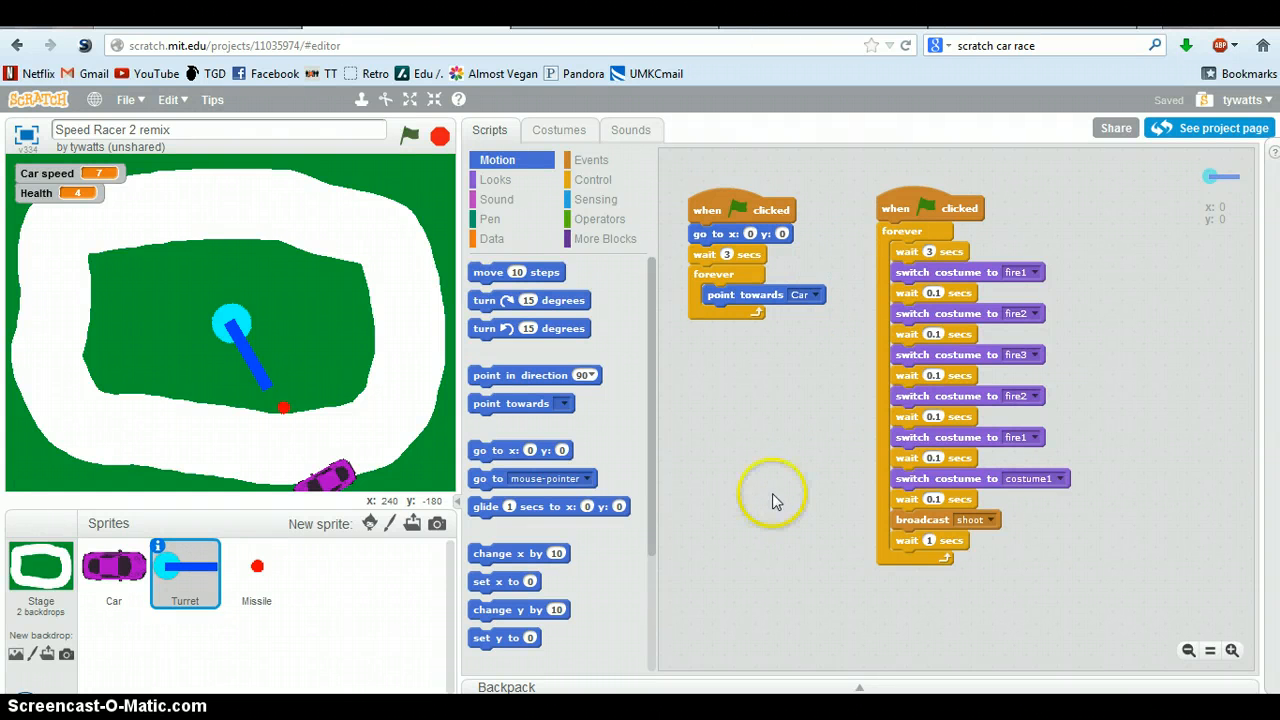
pyautogui.moveTo(320, 670)
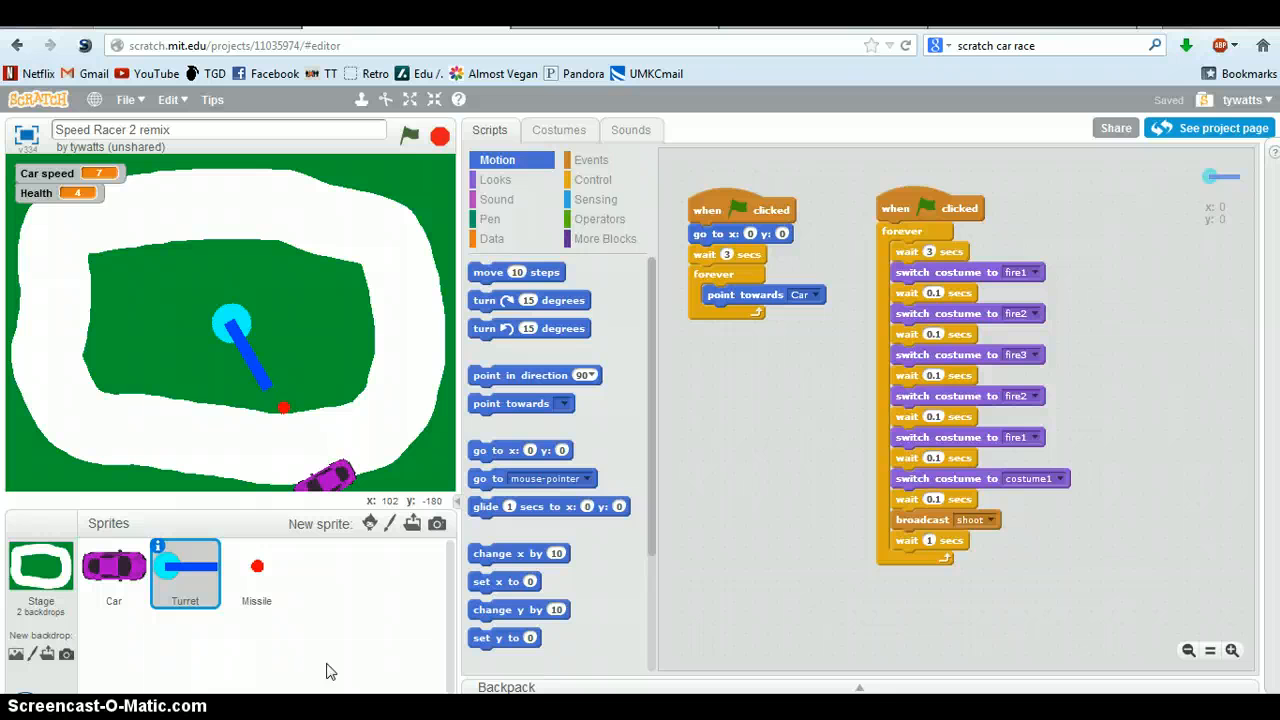
pyautogui.moveTo(437, 507)
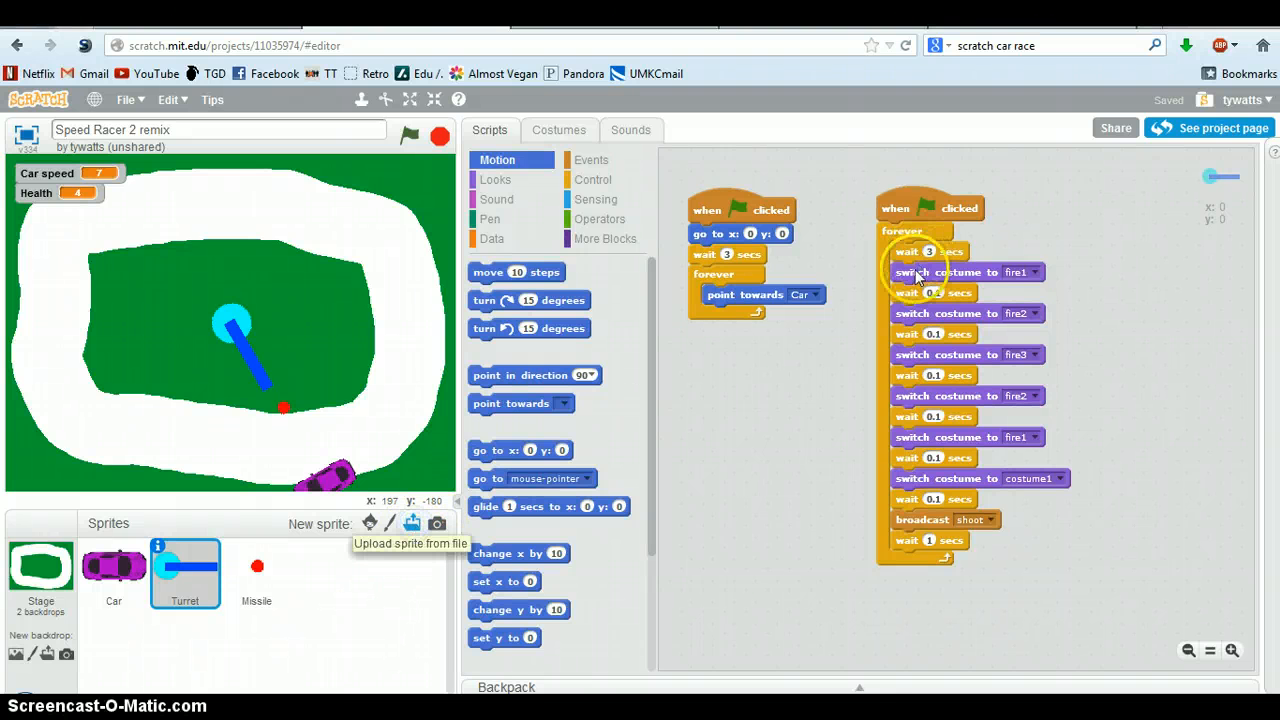
pyautogui.click(411, 523)
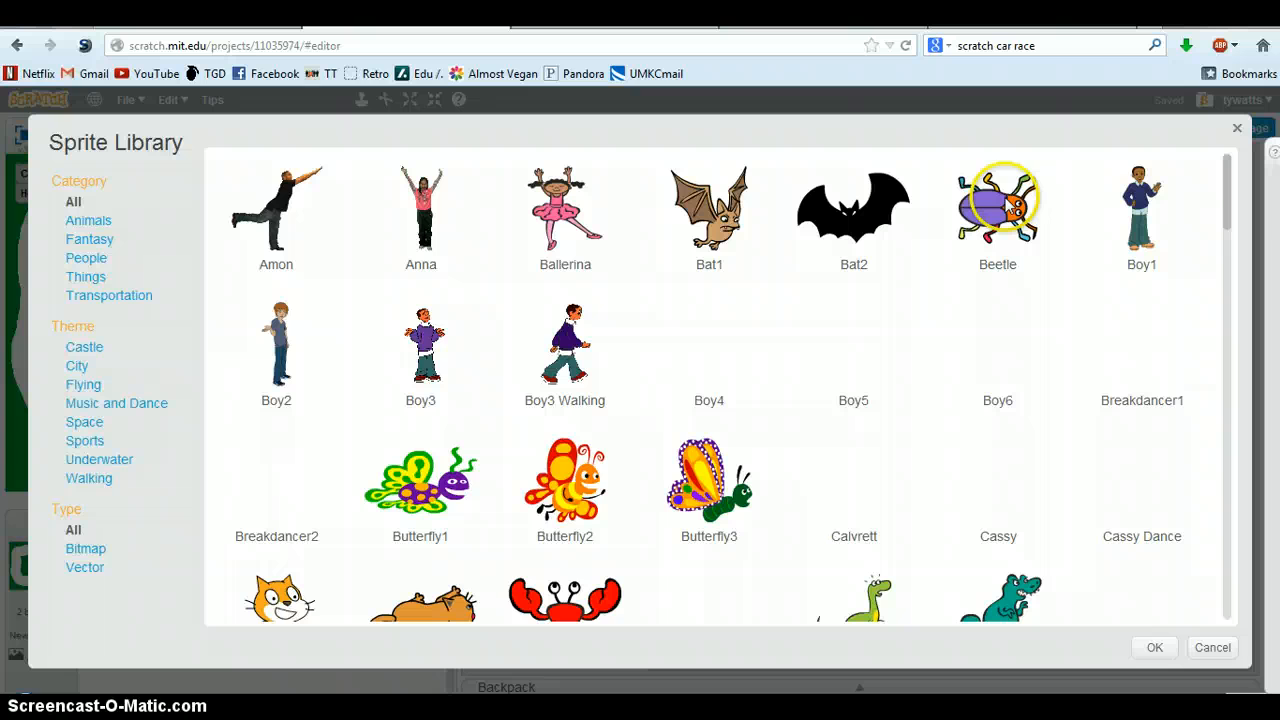
pyautogui.click(1212, 647)
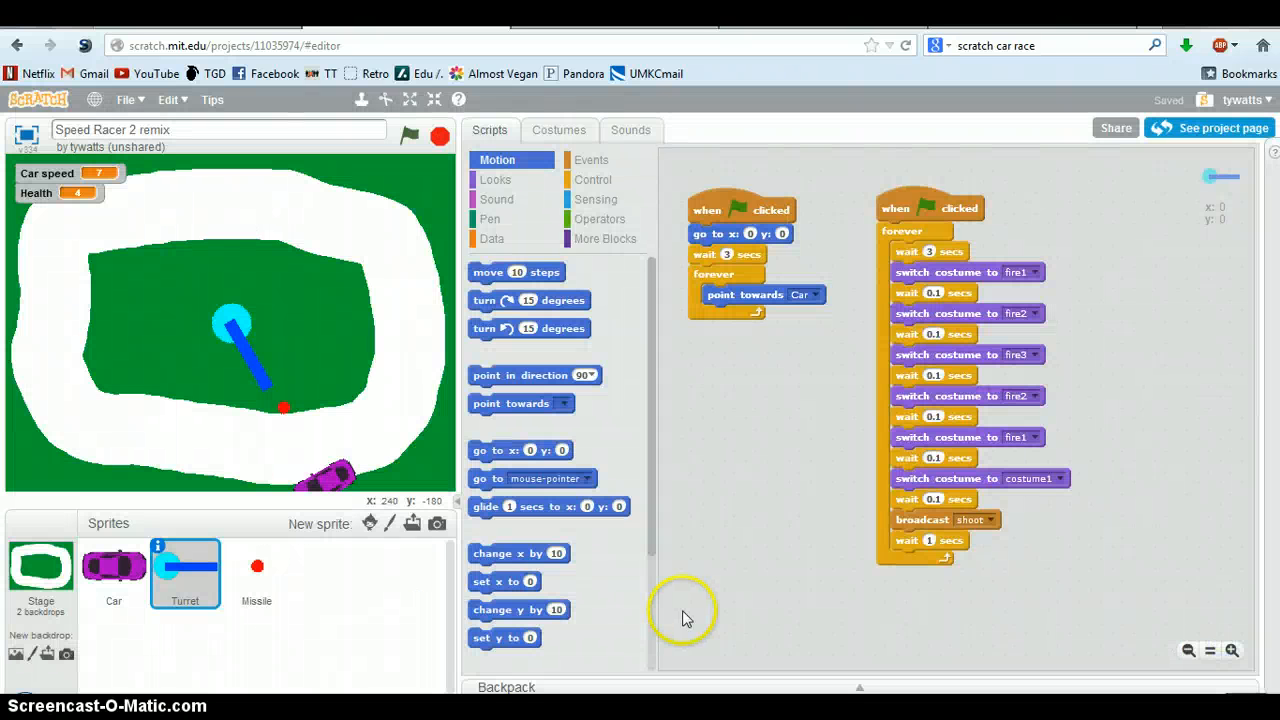